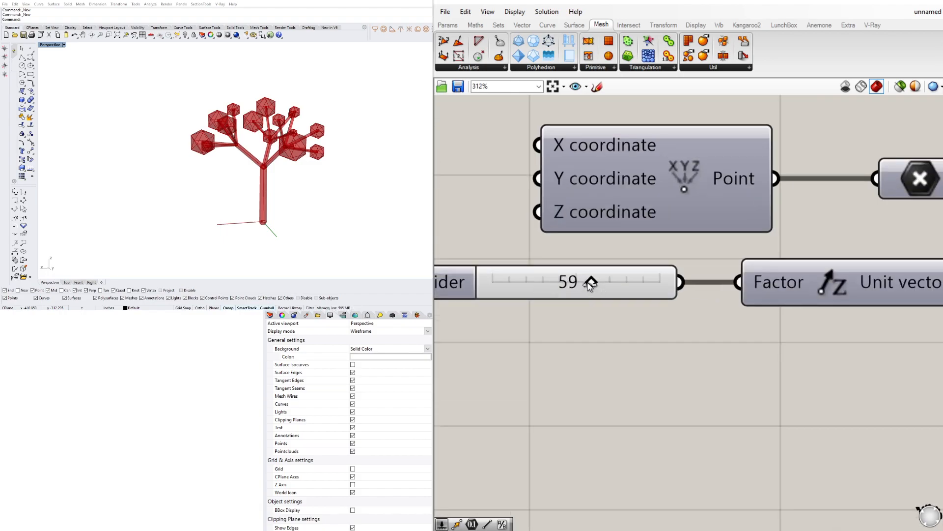
Drag the factor and amplitude sliders of the finished tree to reshape it.
left_click_drag(590, 283, 601, 283)
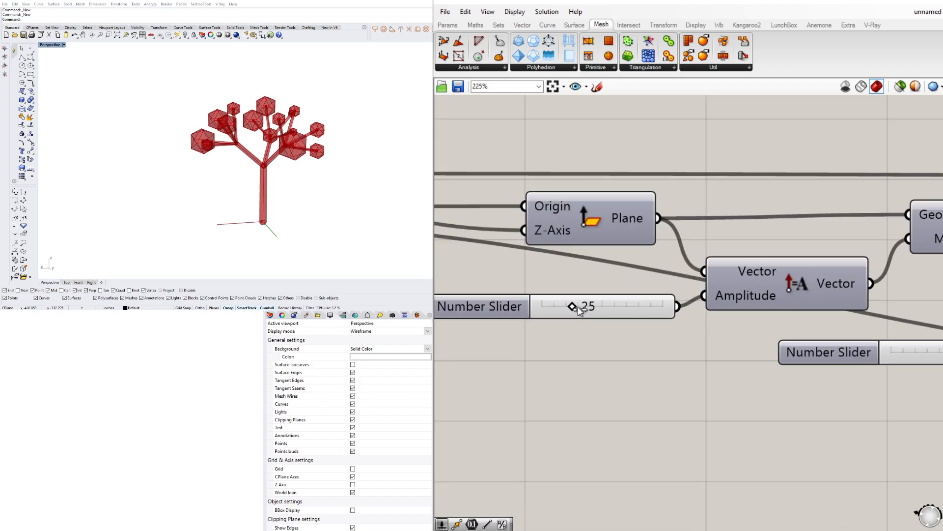
left_click_drag(572, 307, 570, 306)
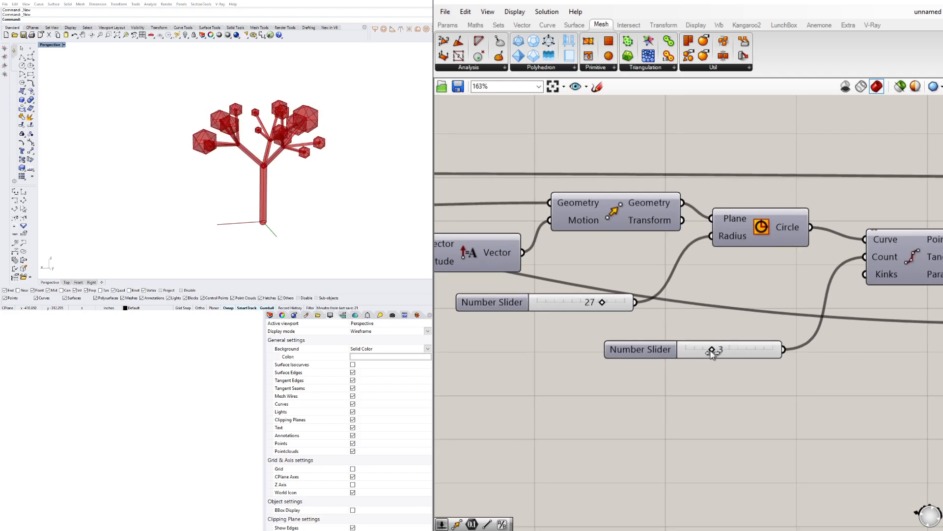
scroll("down", 3)
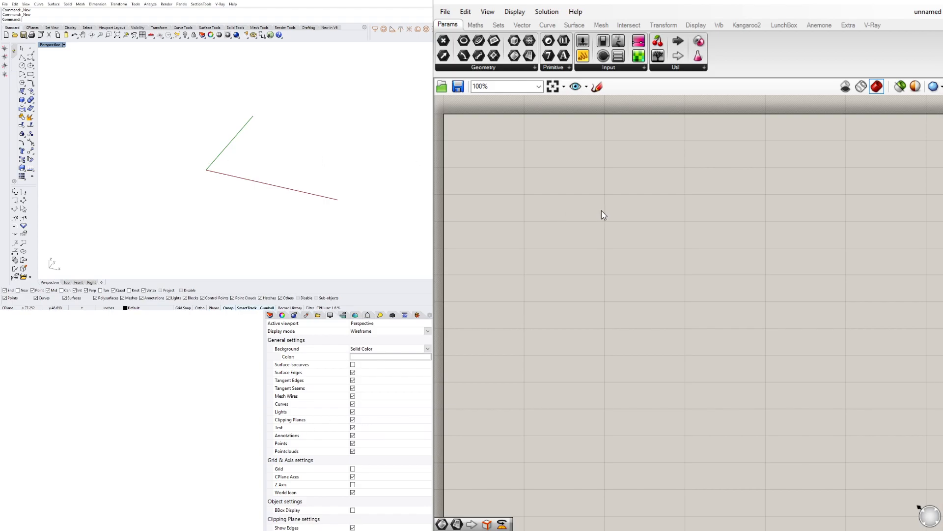
Place a Point container and a Construct Point component on the canvas.
type("POINT")
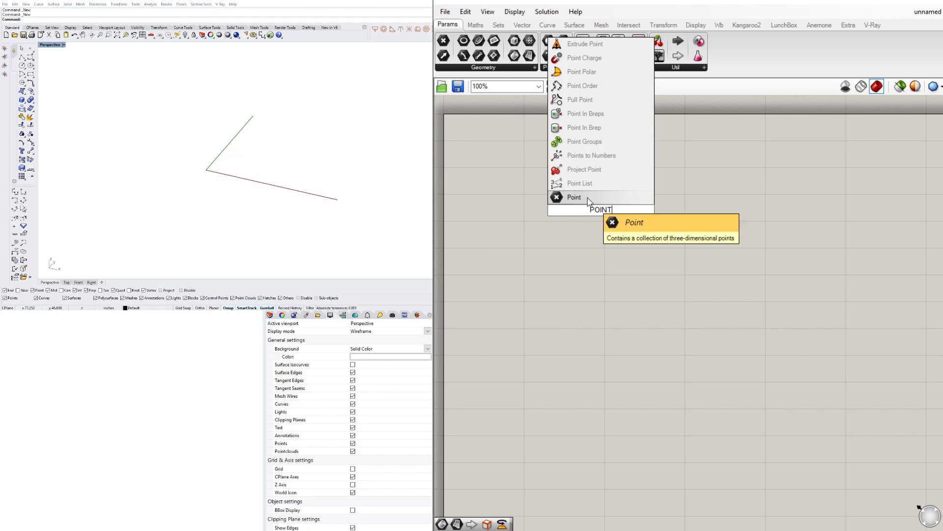
left_click(574, 198)
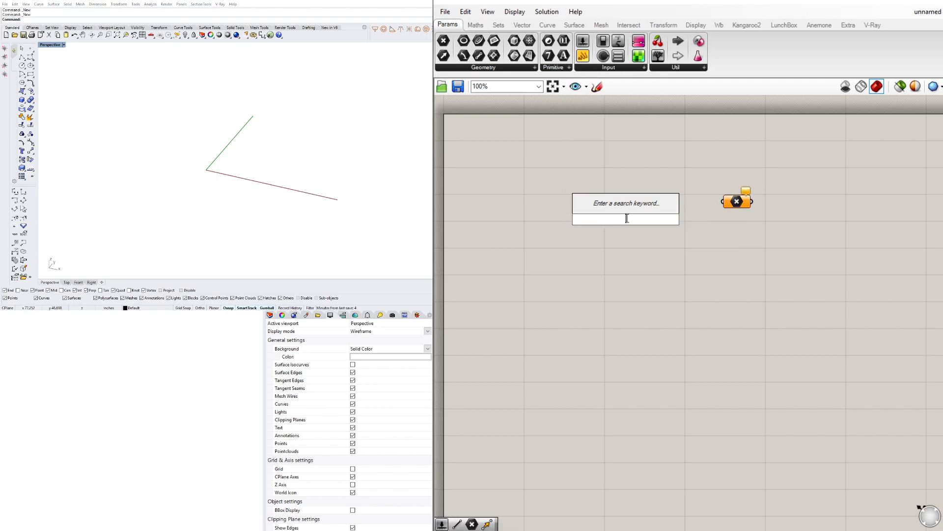
type("CONSTRU")
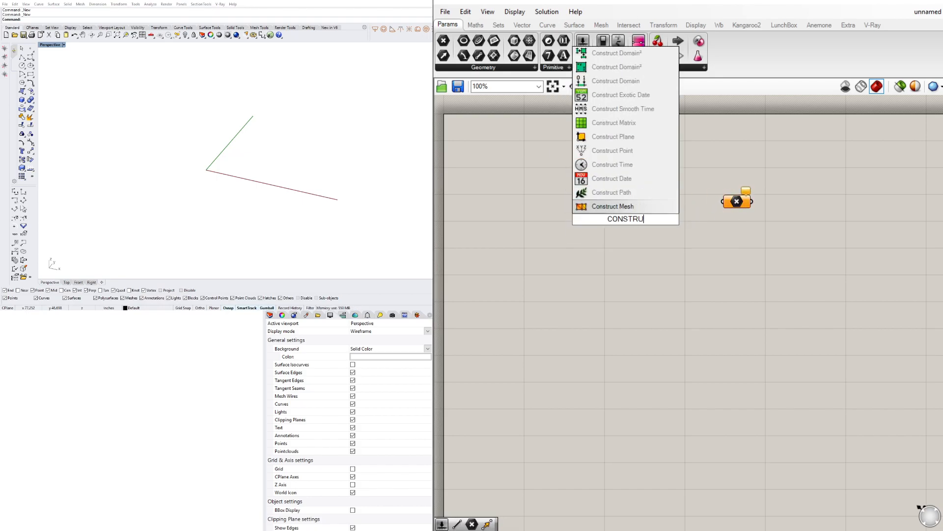
left_click(612, 150)
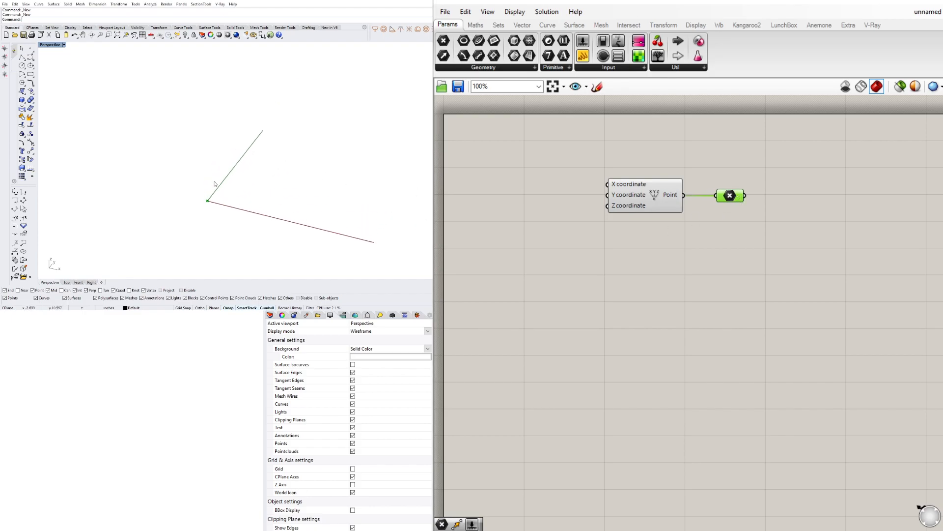
mouse_move(789, 205)
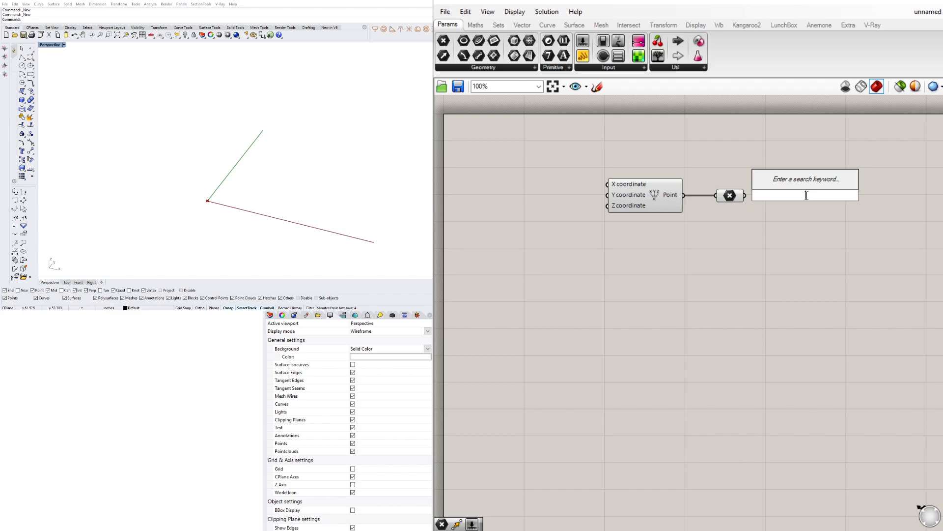
Add Move and Unit Z, feeding the unit Z vector into the Move motion.
type("M")
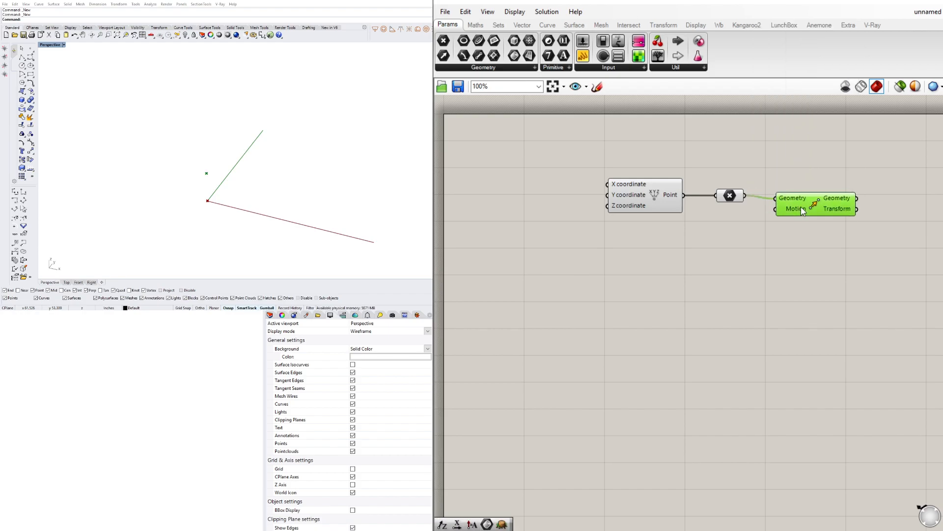
double_click(731, 195)
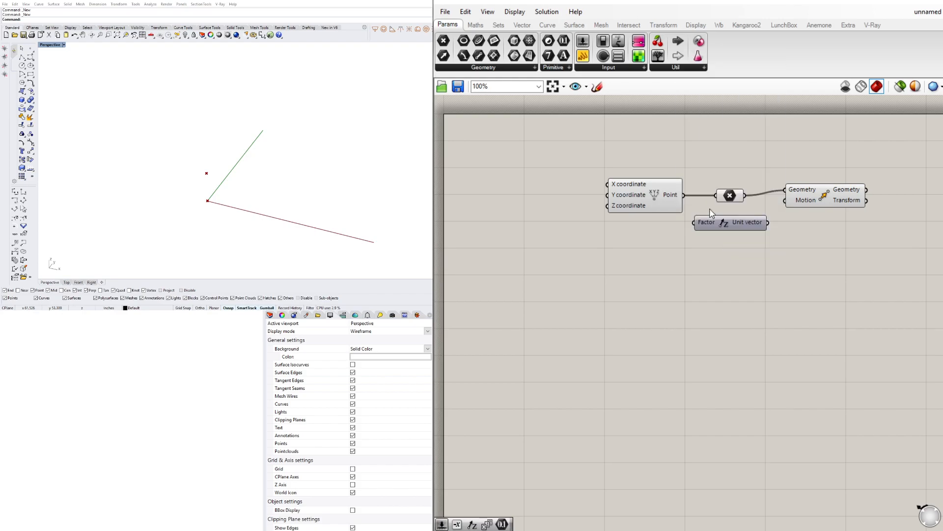
left_click_drag(730, 222, 708, 227)
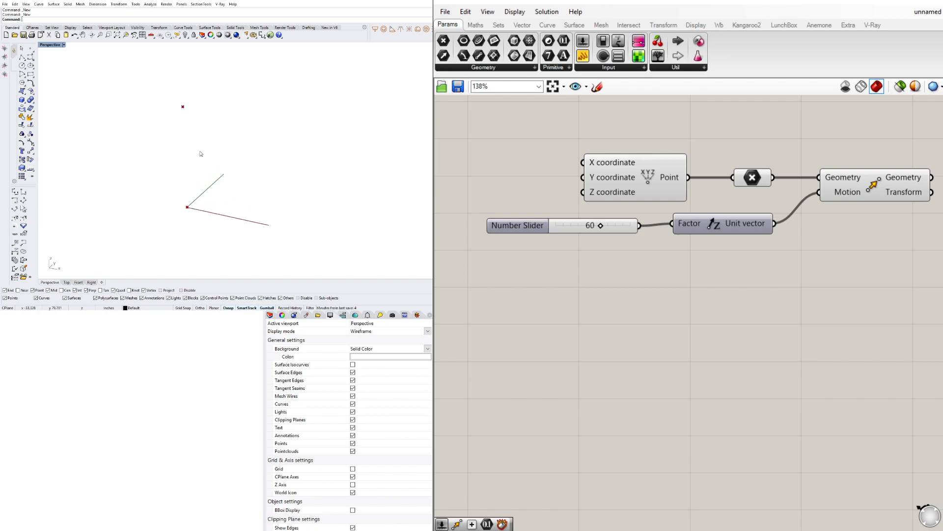
Add a Line from the original point to the moved point, forming the vertical trunk.
scroll("down", 3)
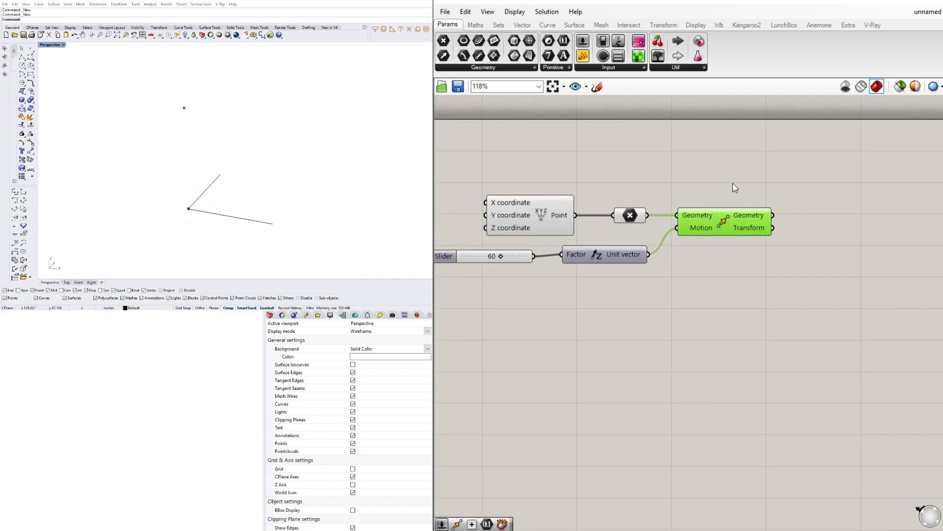
type("L")
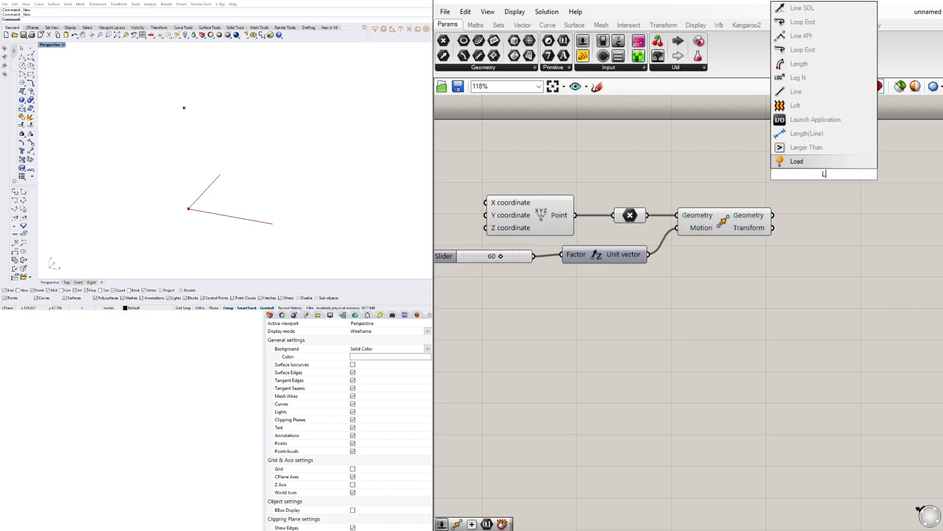
type("l")
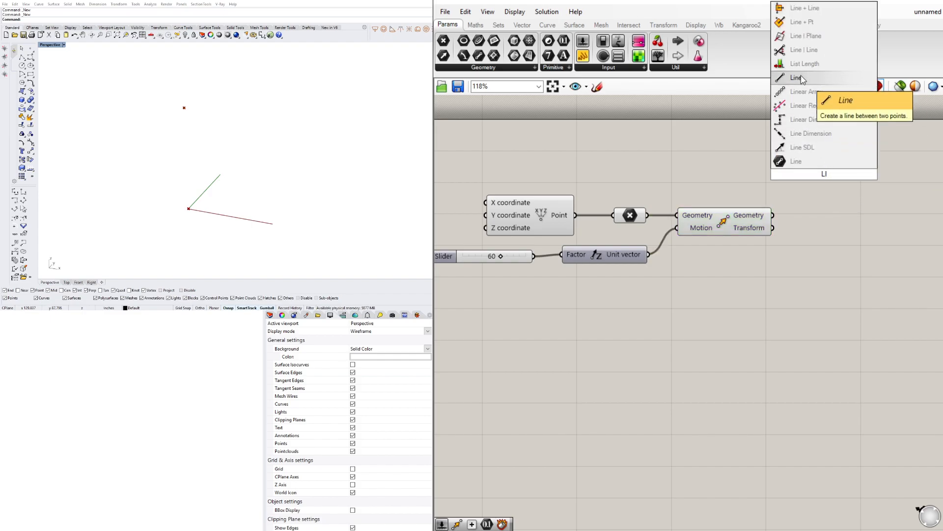
left_click(797, 77)
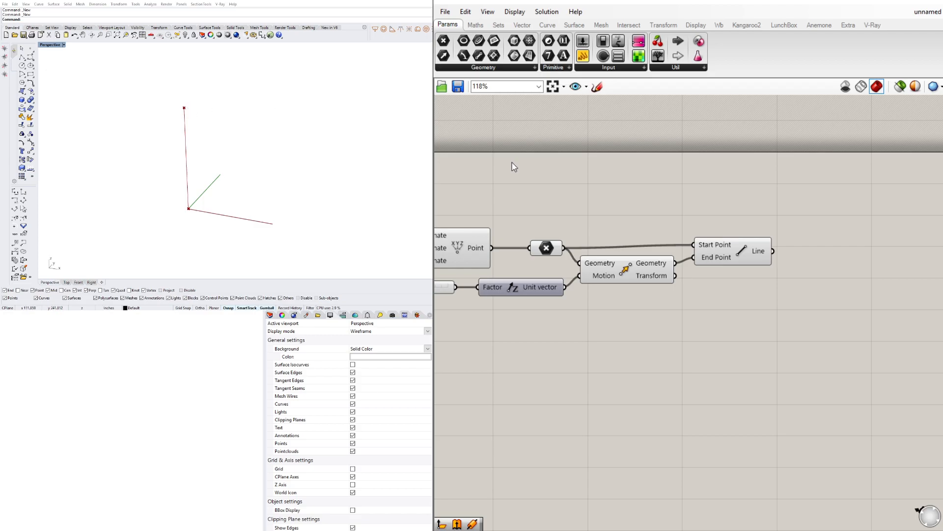
left_click(545, 248)
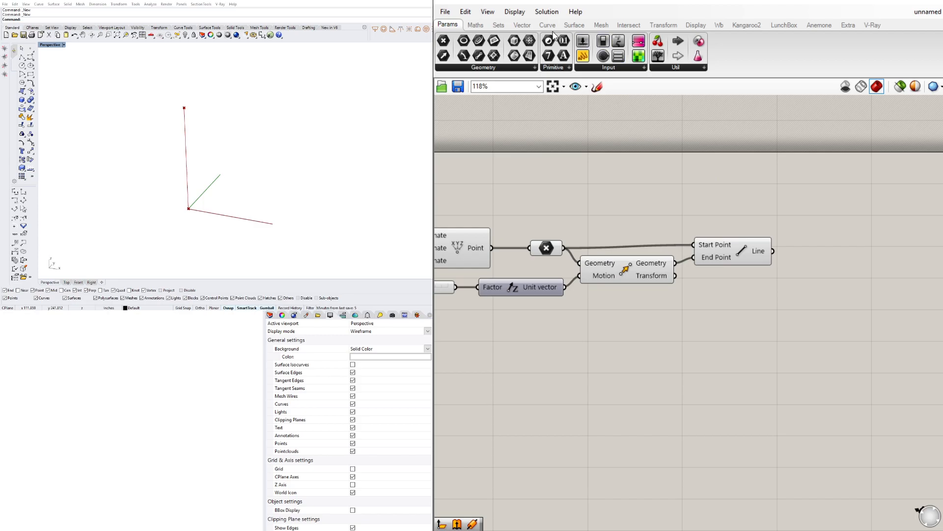
Add Plane Normal with the moved point as origin and the trunk line as Z-axis.
left_click(522, 24)
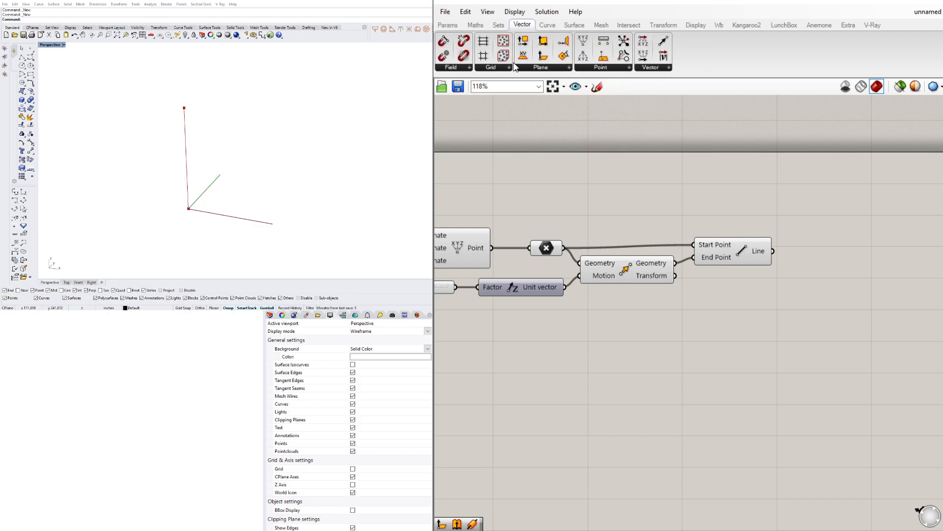
mouse_move(543, 41)
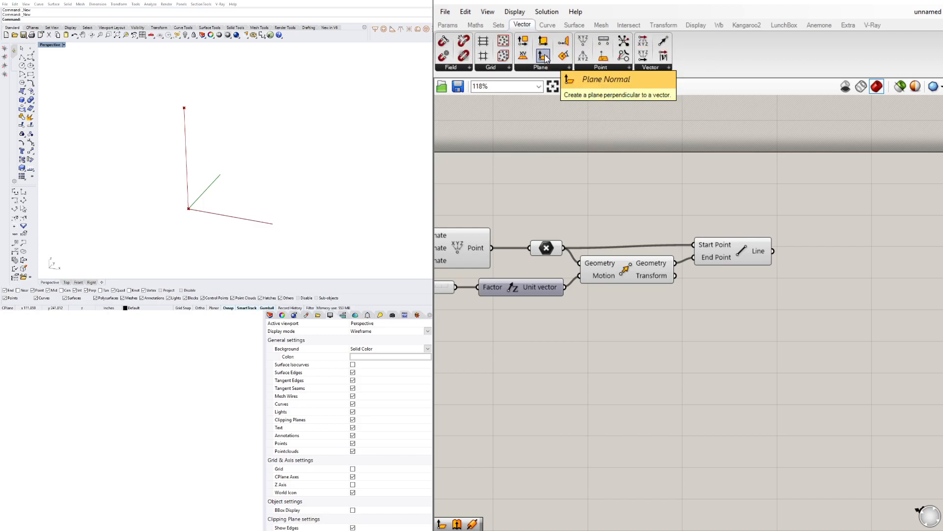
left_click(543, 41)
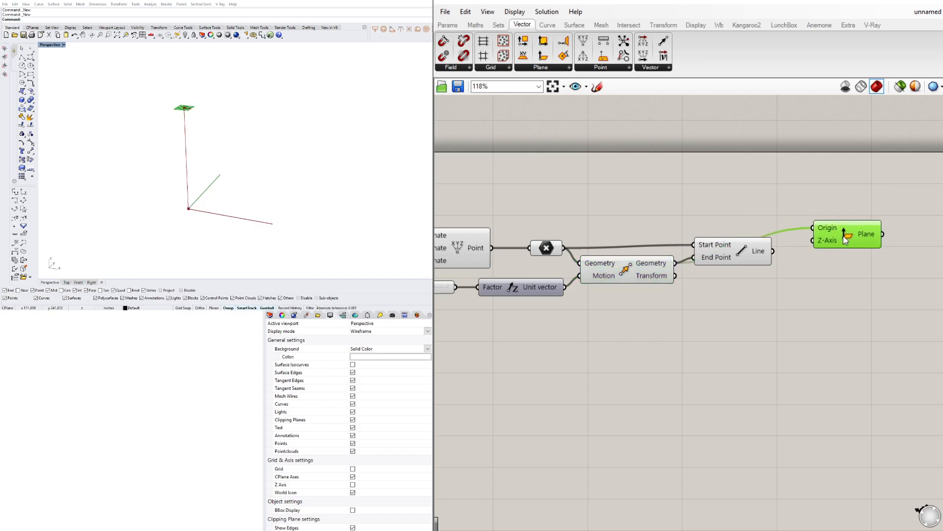
left_click_drag(847, 233, 843, 190)
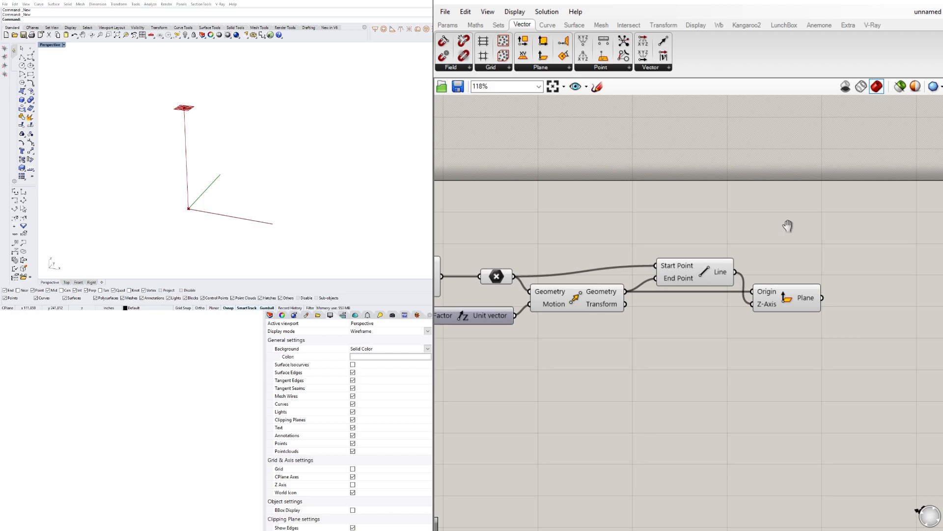
left_click(783, 293)
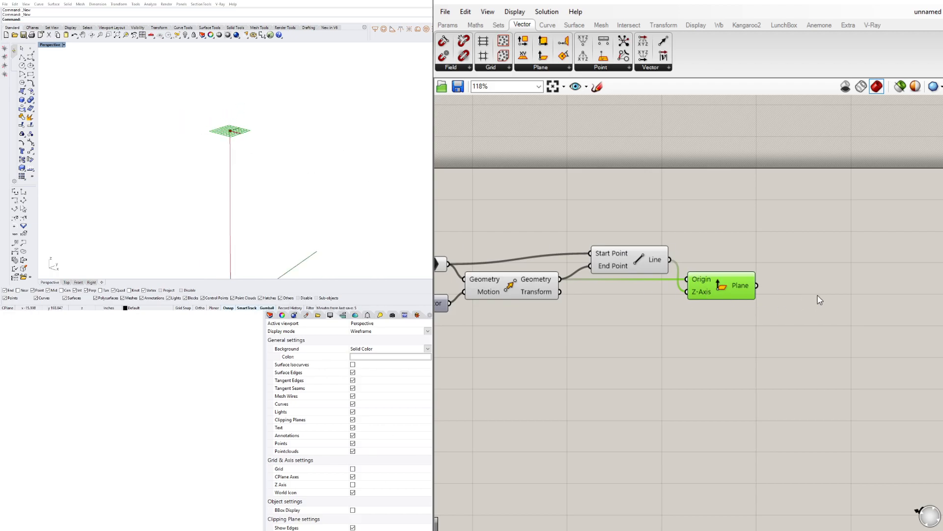
Add Move and Amplitude components to copy the top plane further along its normal.
type("MOVE")
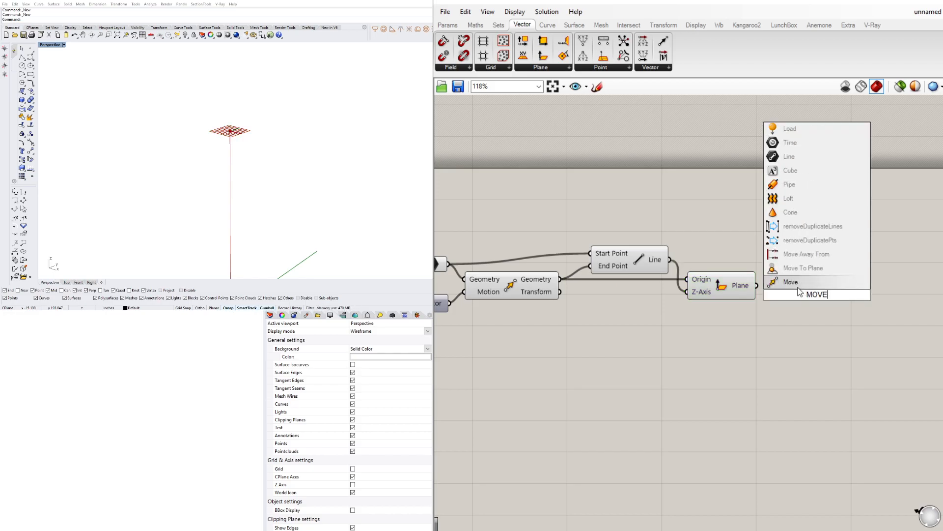
left_click(790, 282)
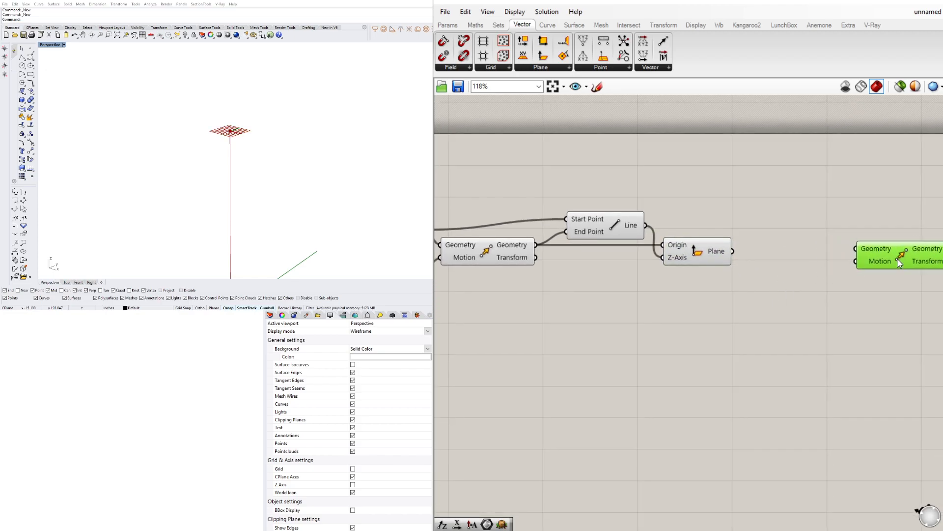
type("AM")
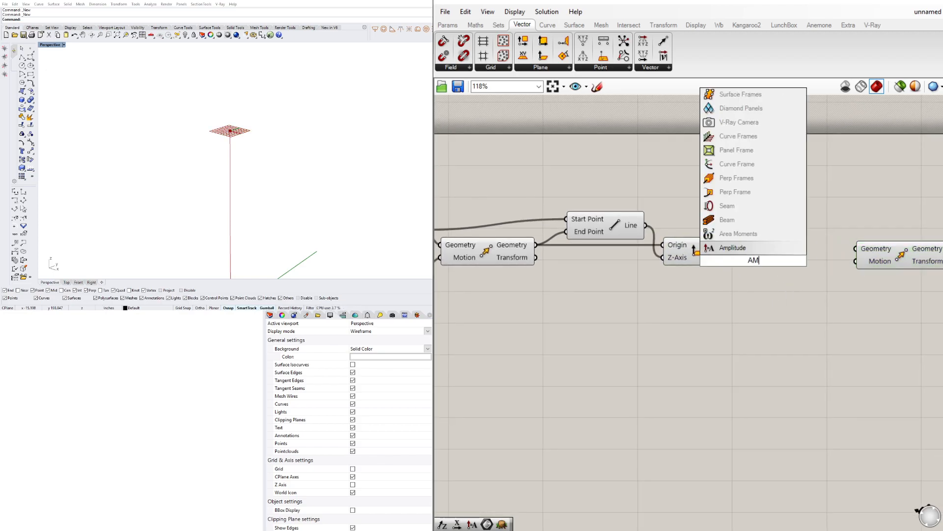
left_click(733, 247)
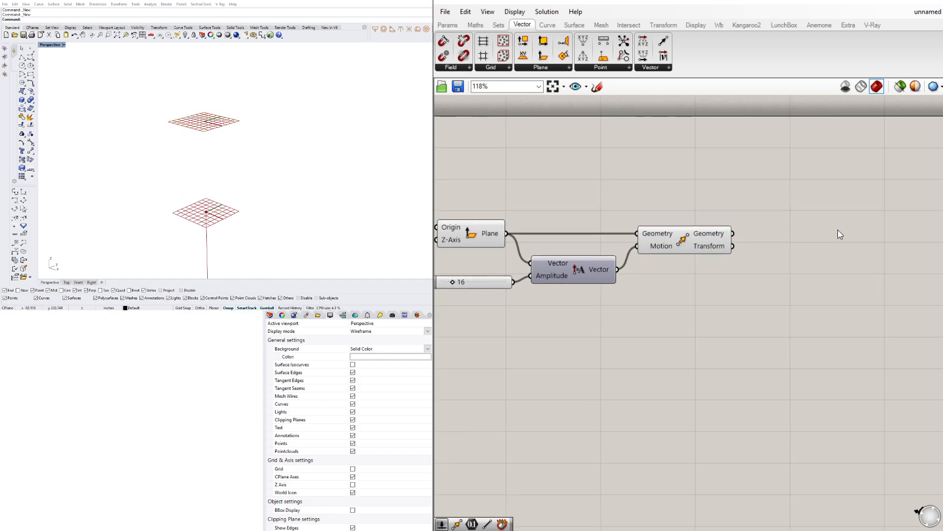
Add a Circle on the moved plane and copy a slider onto its radius.
type("Ci")
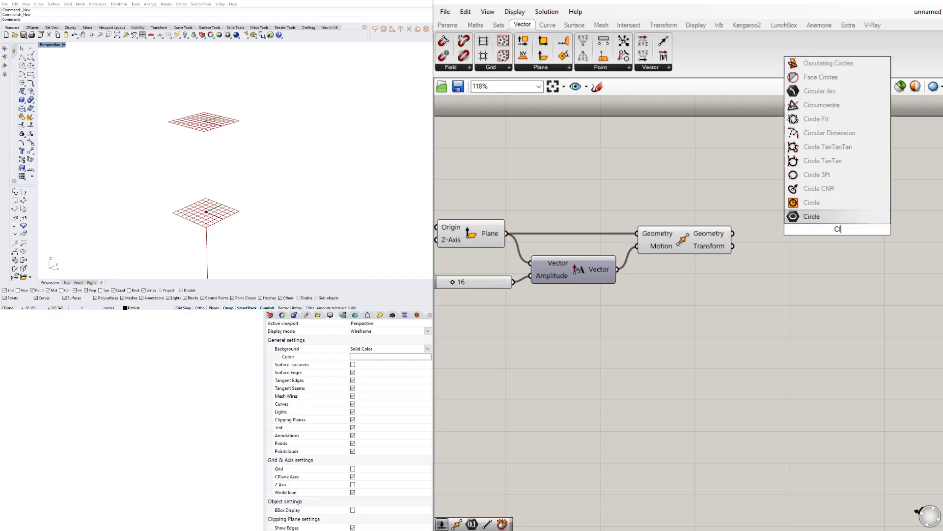
left_click(812, 216)
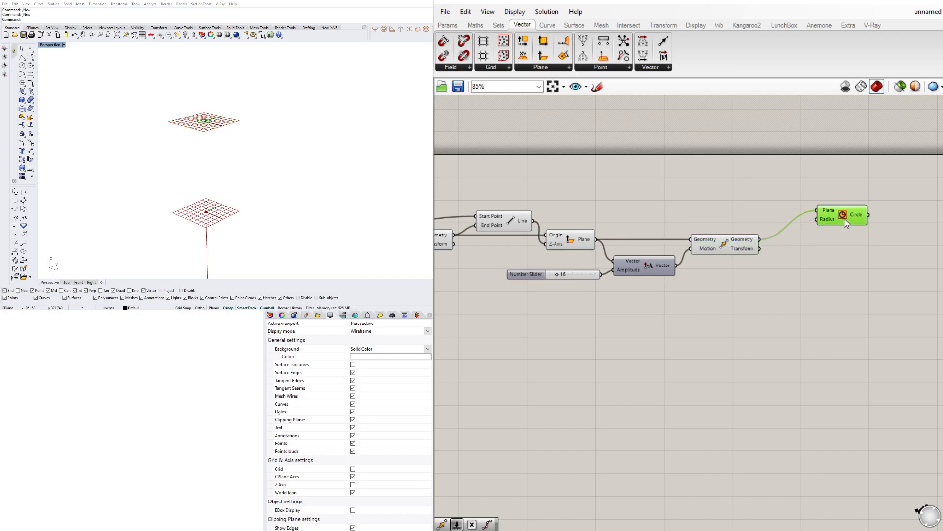
left_click_drag(843, 215, 812, 267)
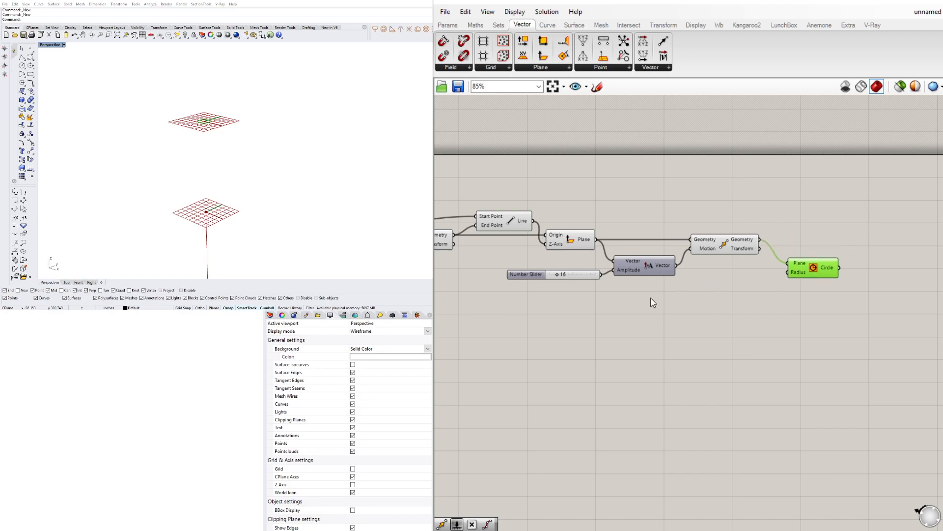
mouse_move(680, 303)
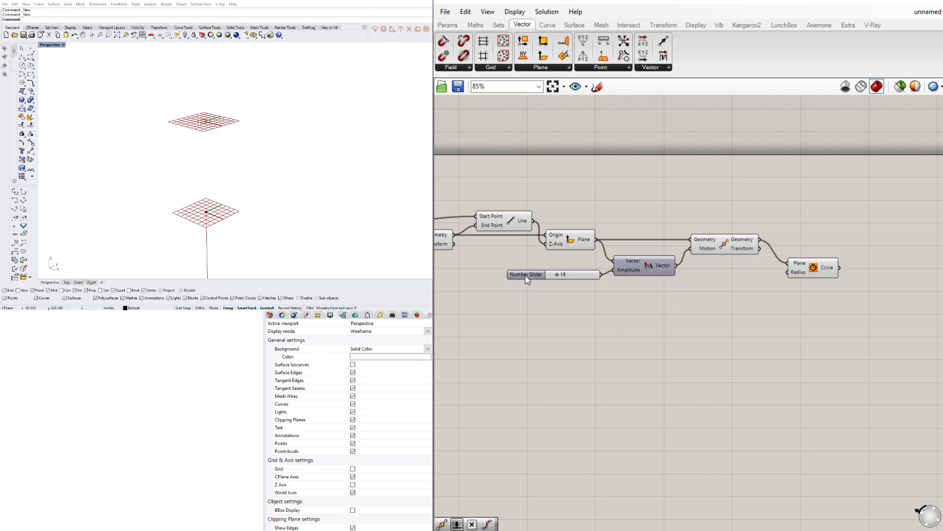
left_click(526, 274)
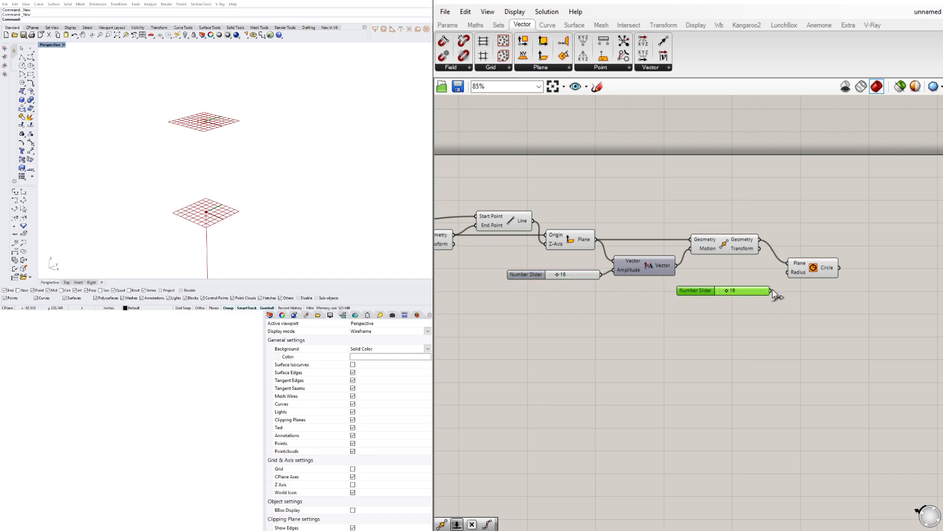
left_click_drag(769, 291, 789, 272)
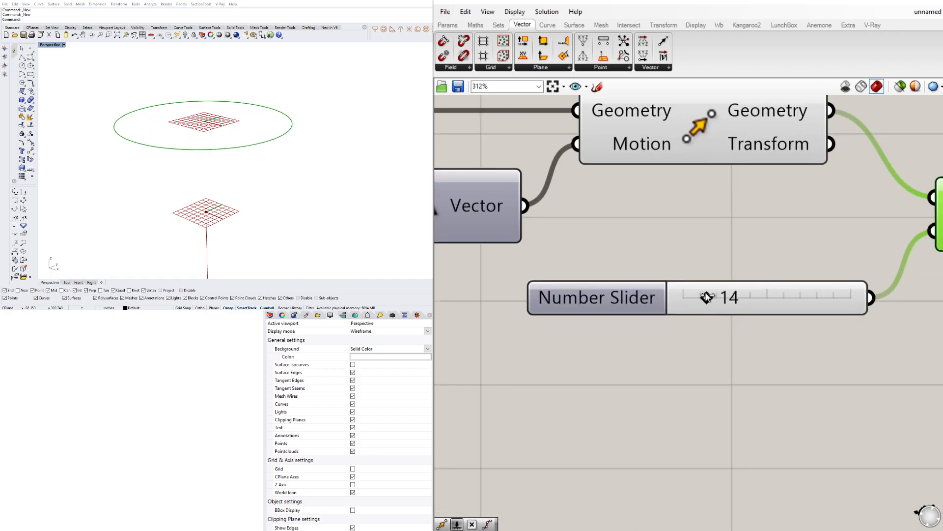
Set the radius slider to 15 and feed it into the circle radius.
left_click_drag(707, 297, 791, 297)
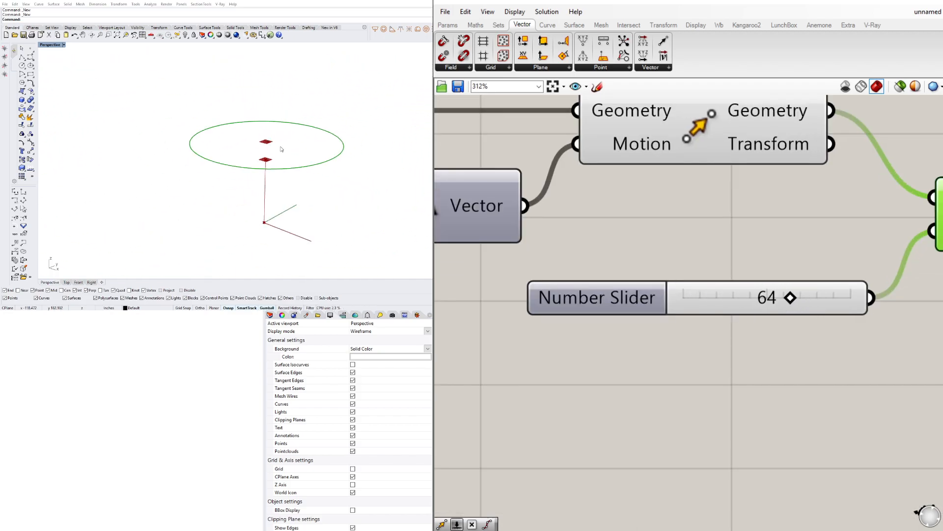
left_click(595, 297)
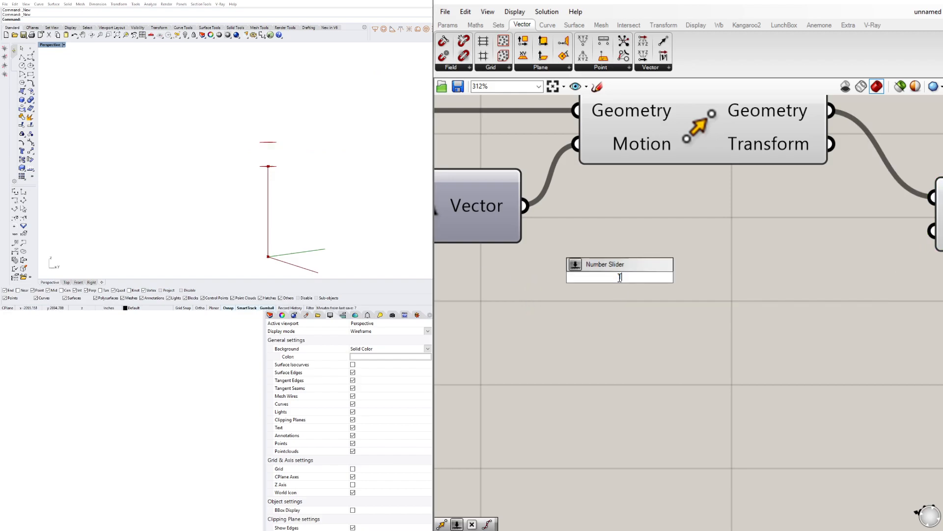
type("1<")
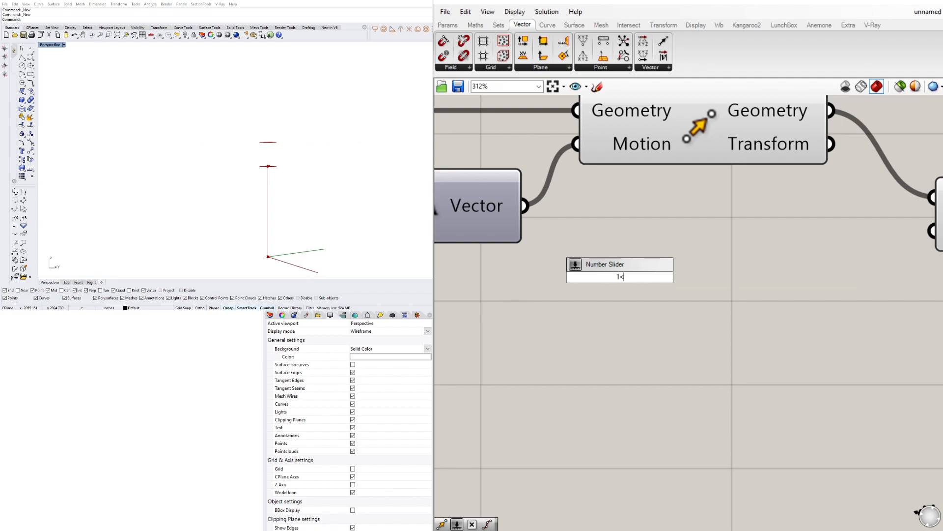
type("36")
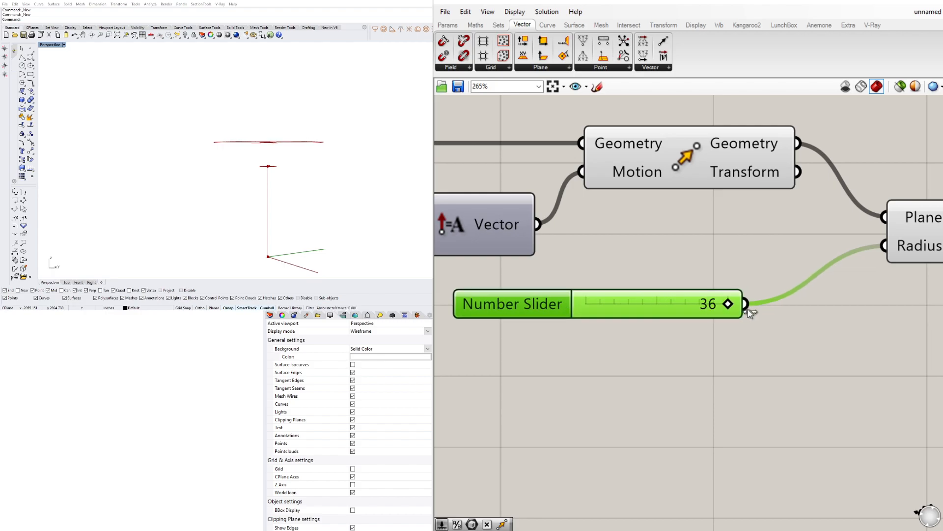
left_click_drag(743, 304, 647, 303)
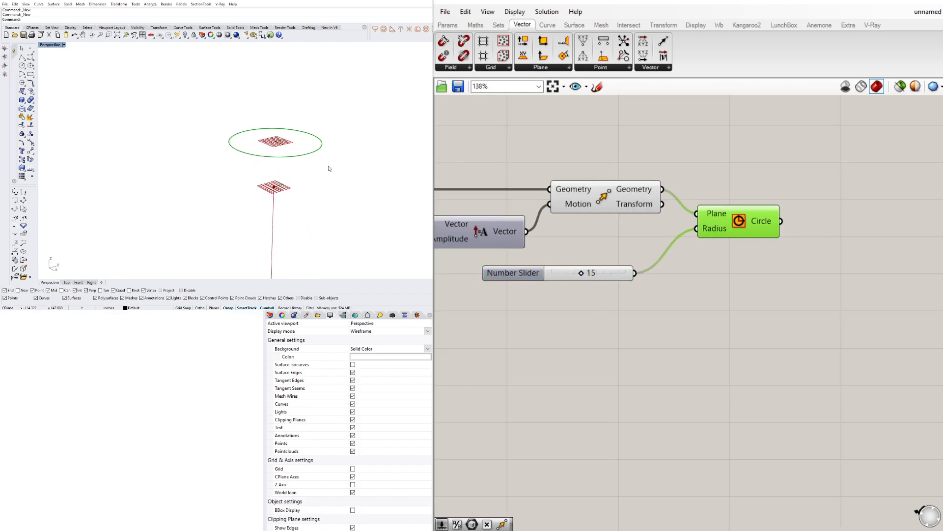
mouse_move(307, 407)
type("DIV")
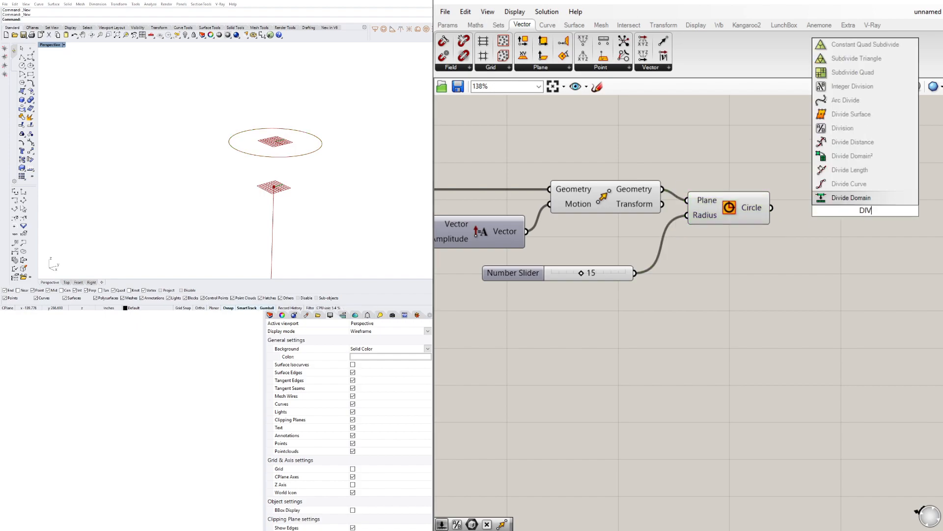
mouse_move(850, 184)
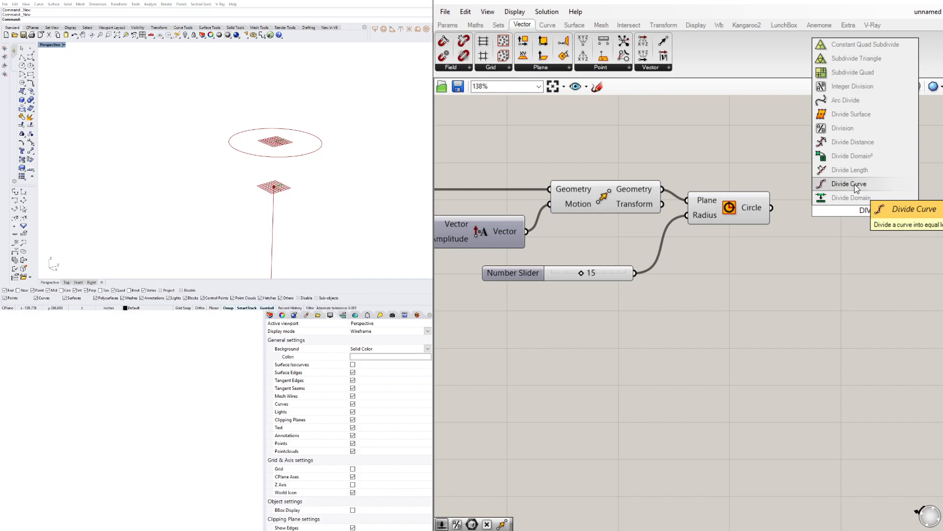
Add Divide Curve on the circle with a count slider set to 7.
left_click(850, 184)
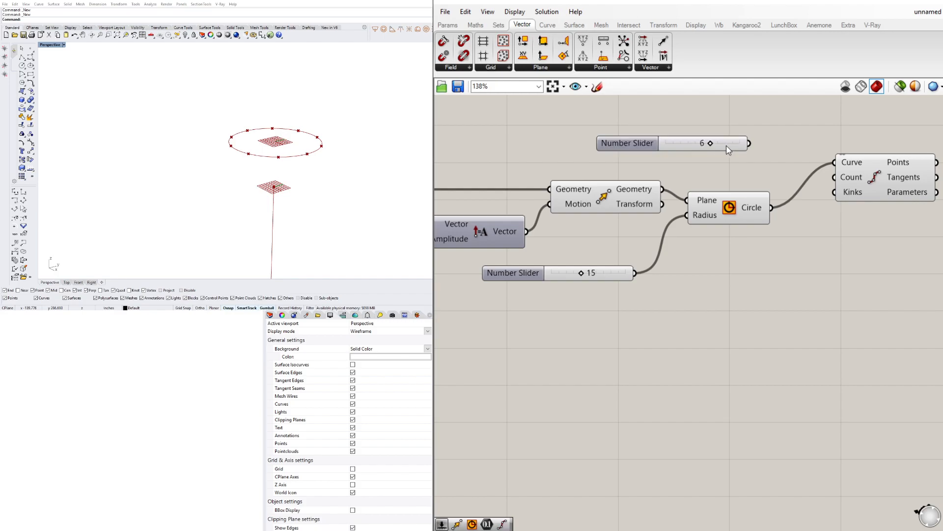
left_click(873, 177)
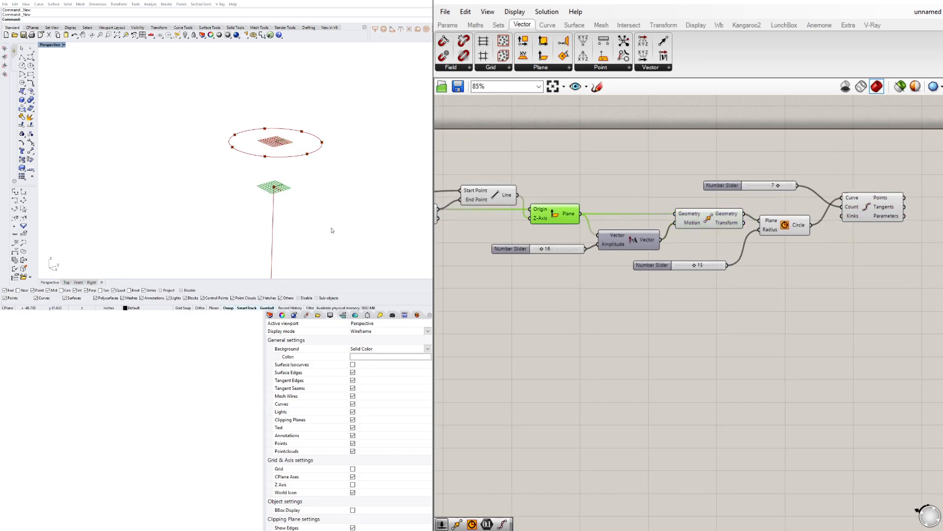
mouse_move(503, 204)
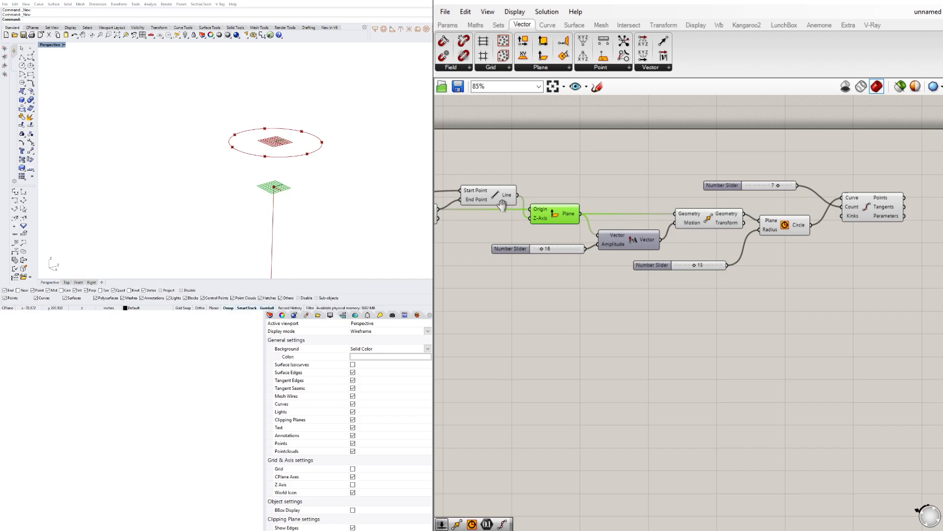
scroll("down", 3)
type("l")
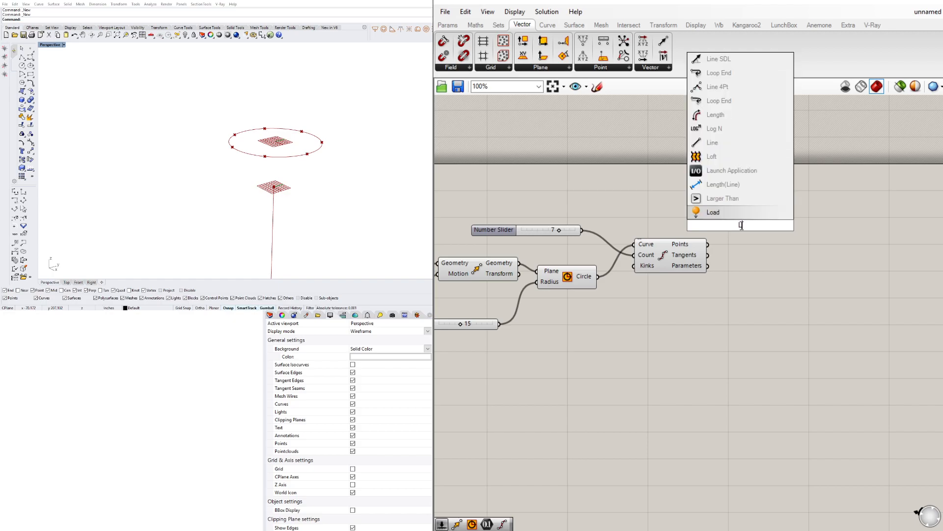
Add a Line to the division points and reduce the branch count to 5.
left_click(713, 142)
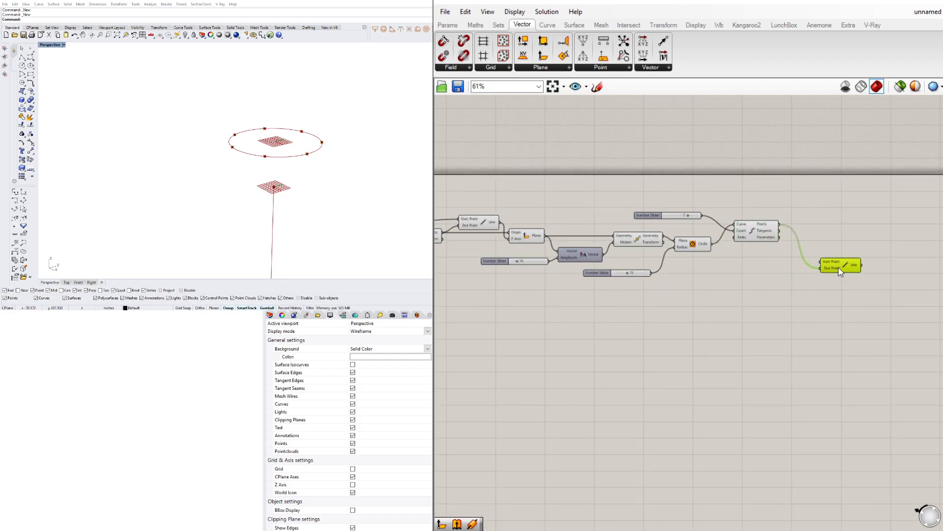
scroll("down", 3)
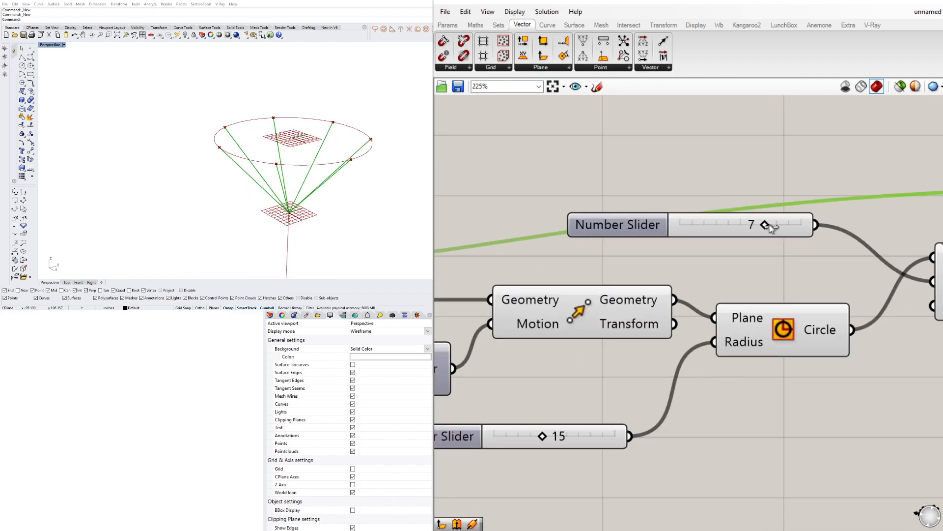
left_click_drag(771, 224, 752, 224)
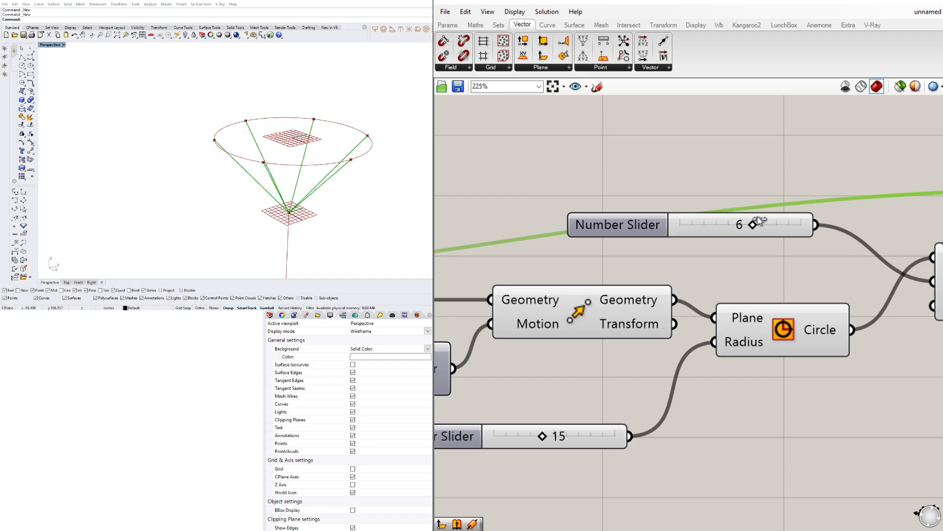
left_click_drag(752, 224, 740, 224)
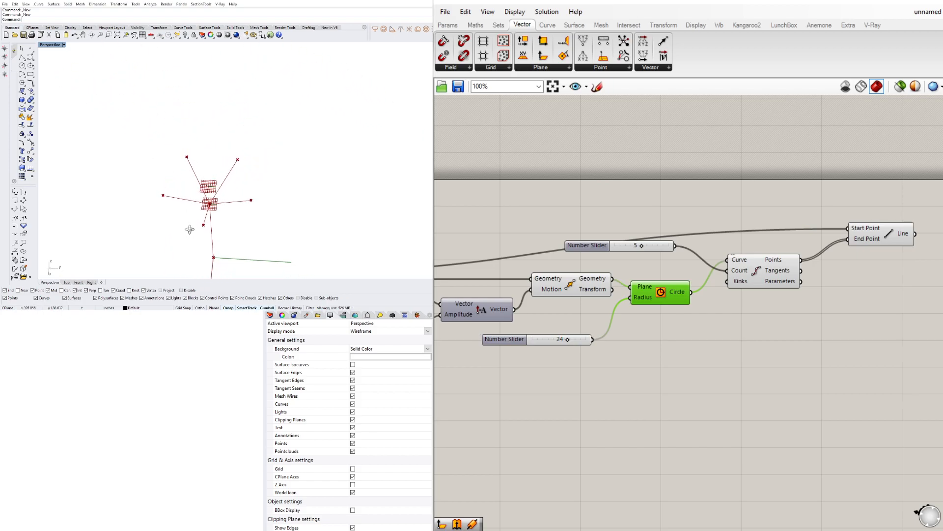
mouse_move(748, 315)
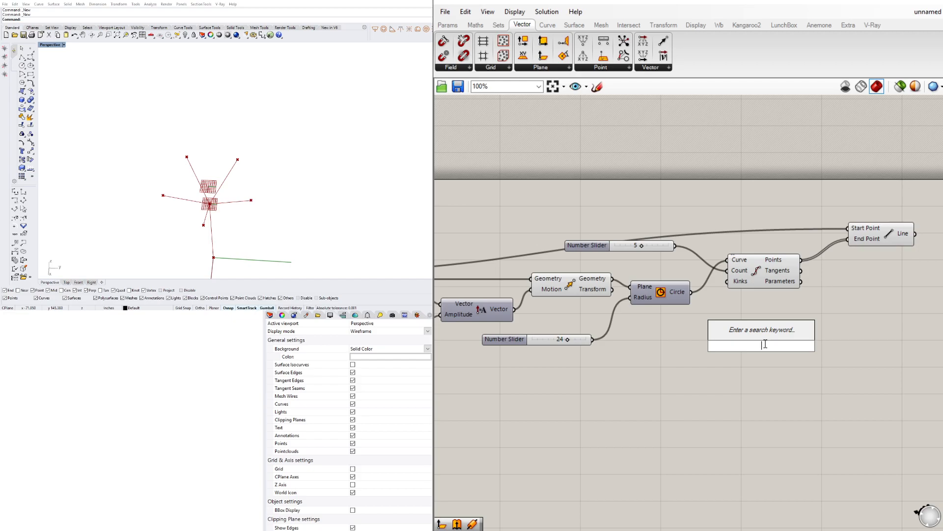
Add Populate Geometry on the circle with seed 2 and wire its points into the Line.
type("PO")
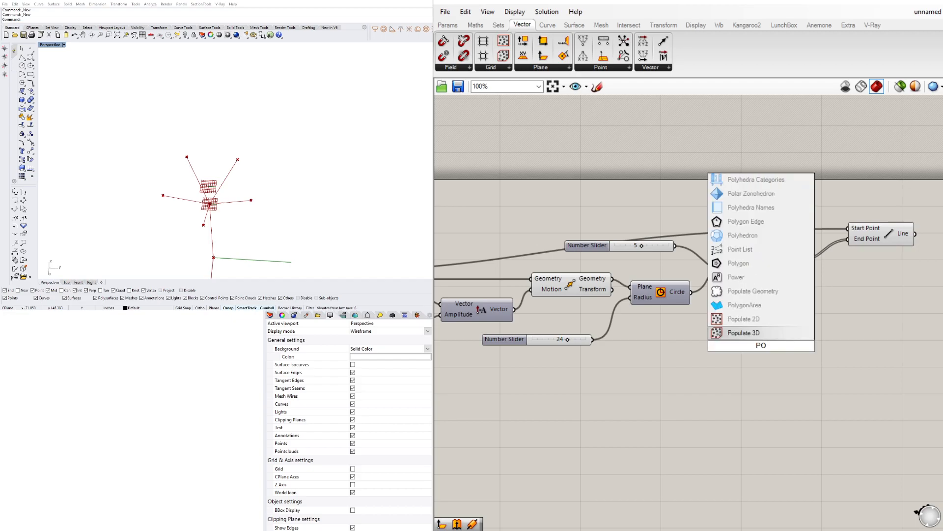
left_click(743, 333)
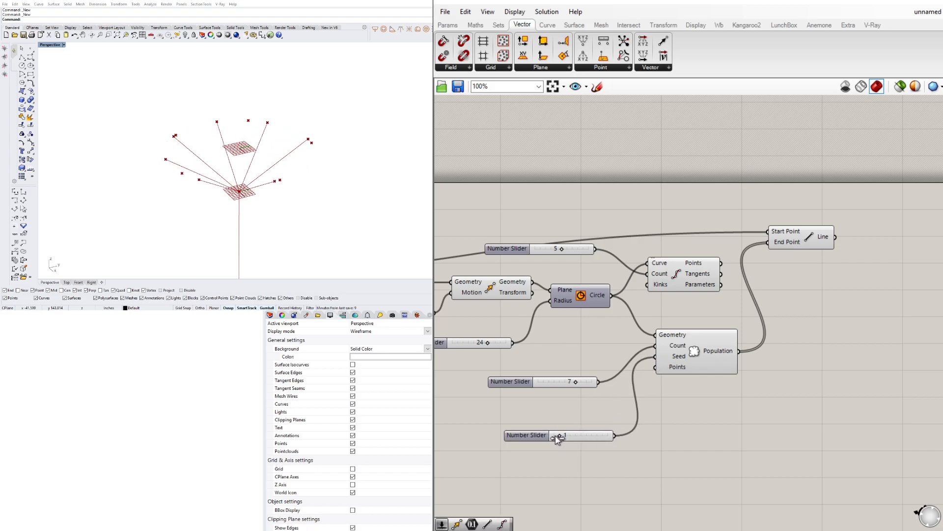
left_click_drag(547, 435, 566, 435)
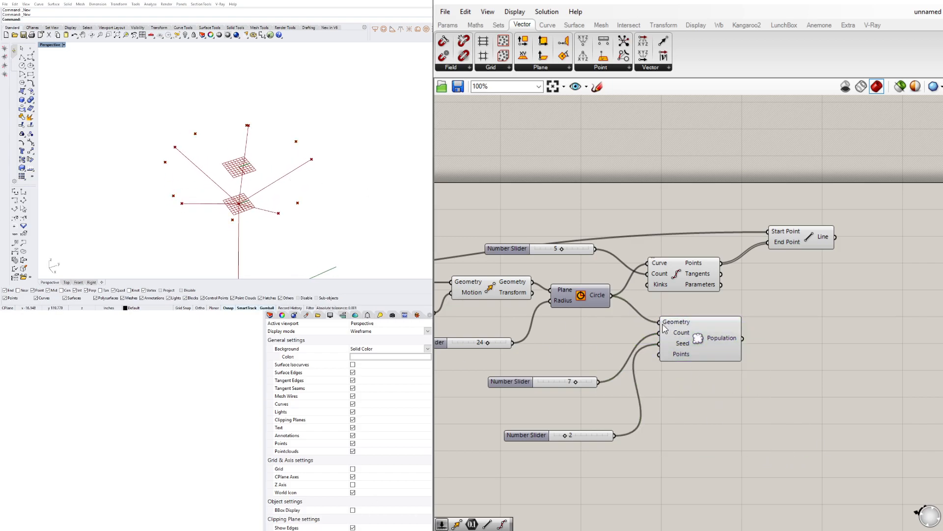
mouse_move(655, 305)
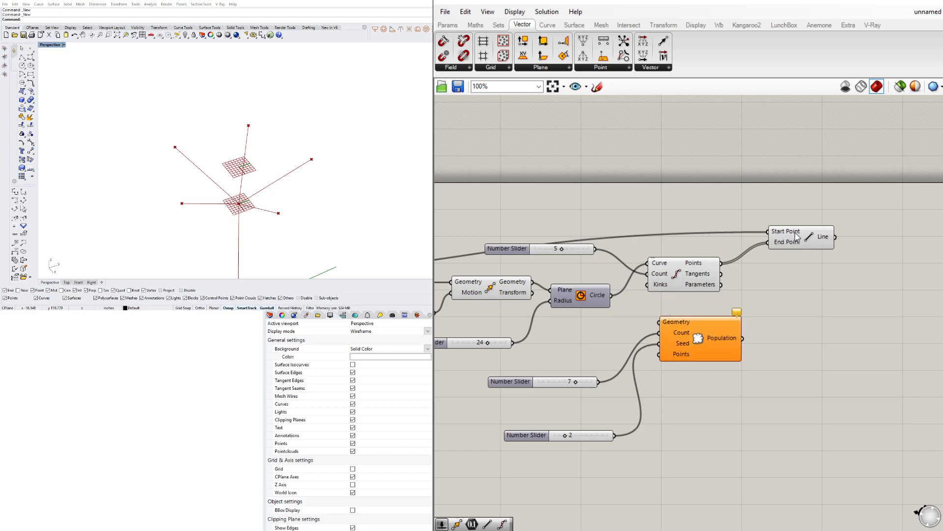
left_click_drag(583, 345, 761, 482)
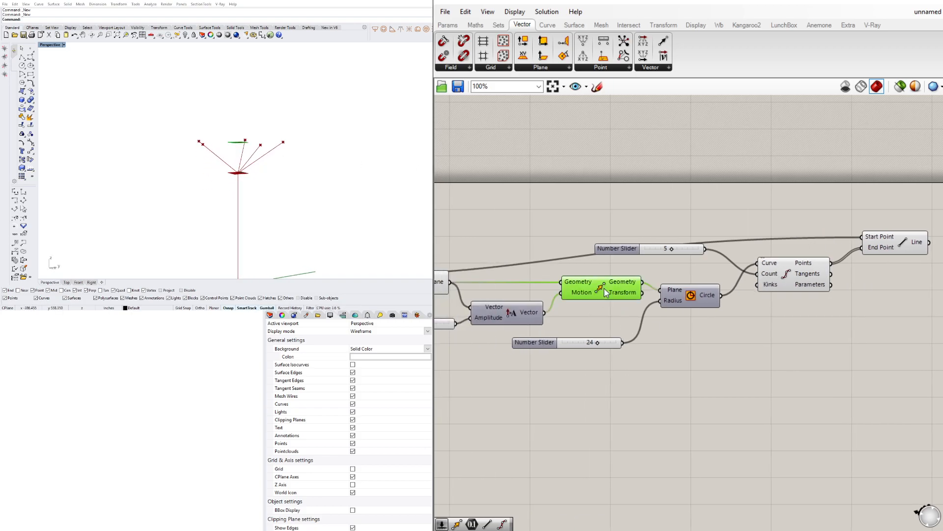
Pan the canvas to bring the Line component and its branch wiring into view.
right_click(622, 290)
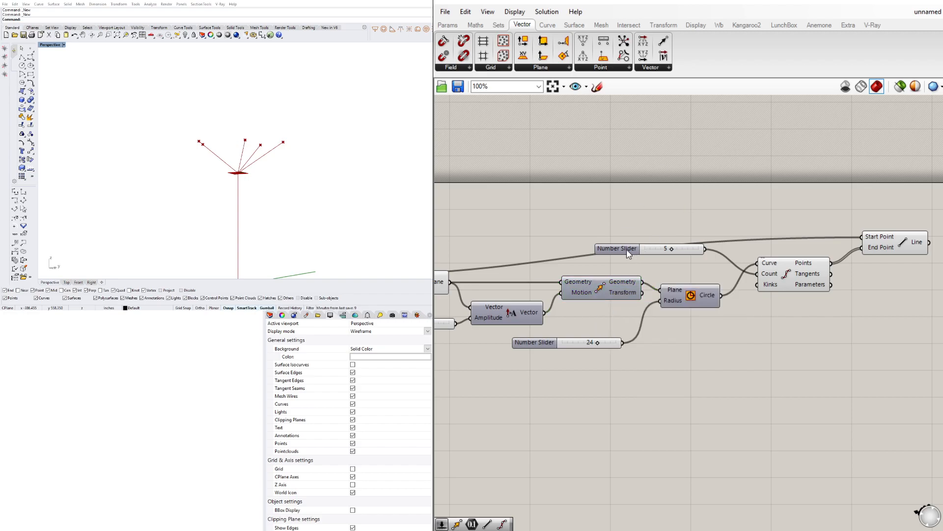
left_click_drag(617, 248, 607, 377)
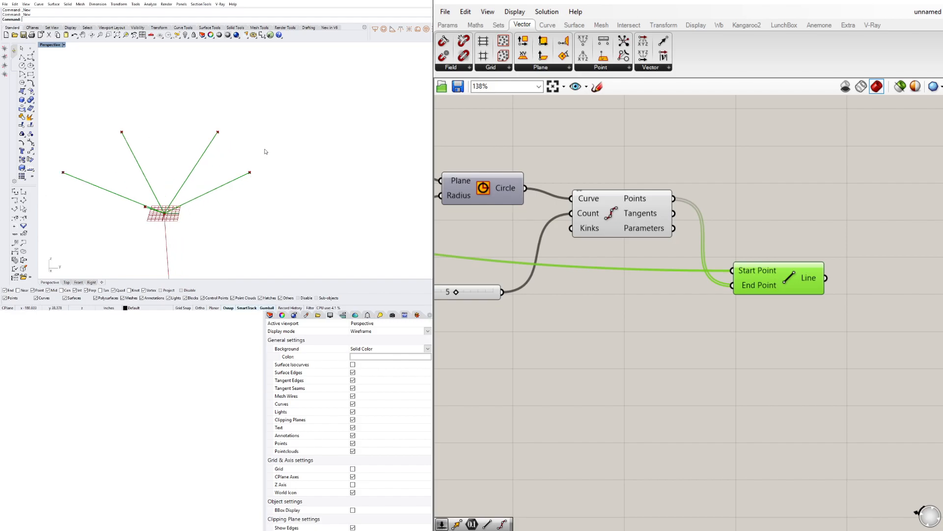
mouse_move(357, 156)
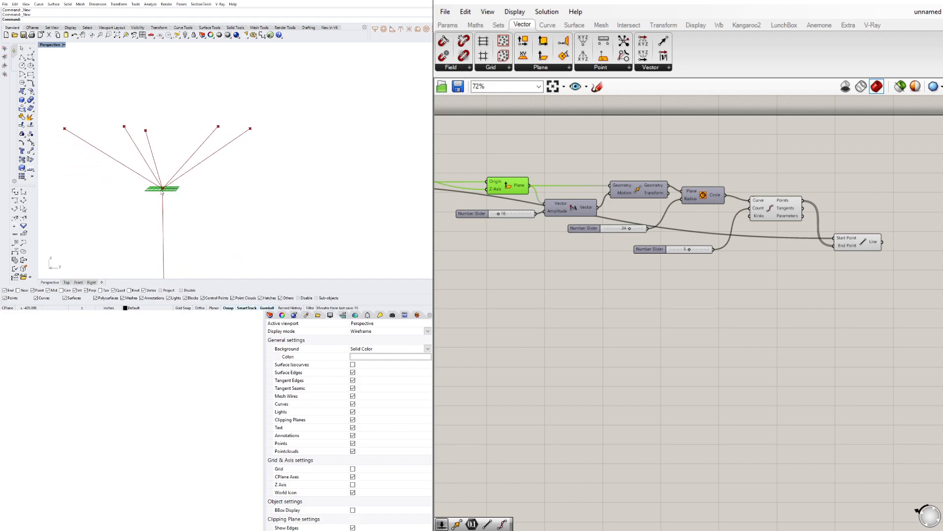
mouse_move(252, 131)
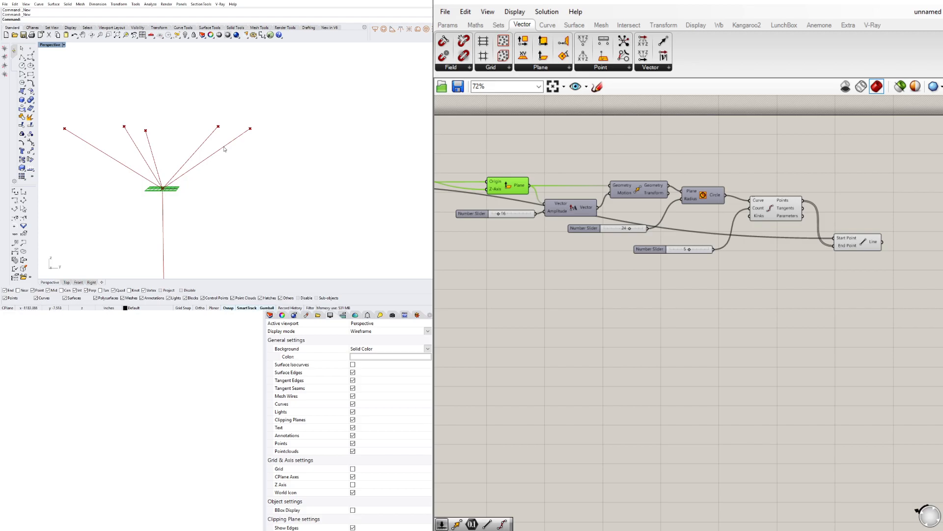
mouse_move(169, 183)
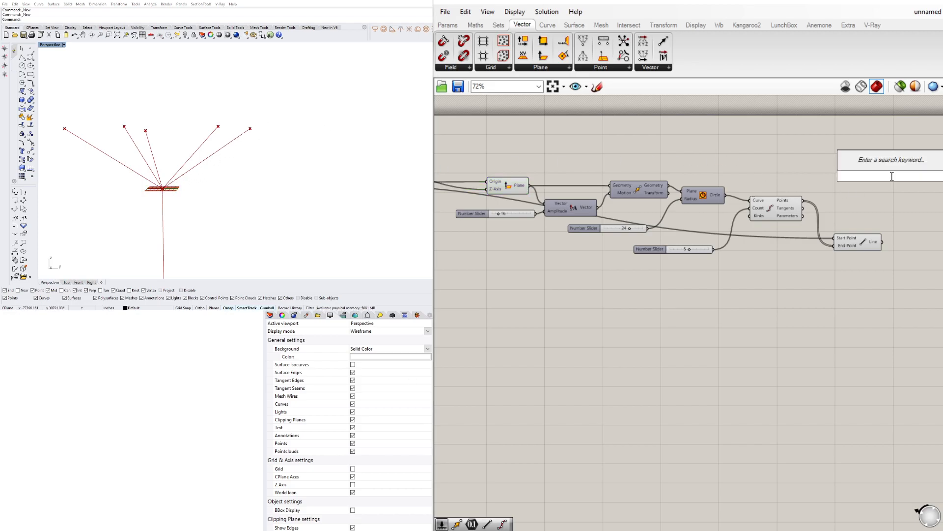
mouse_move(542, 55)
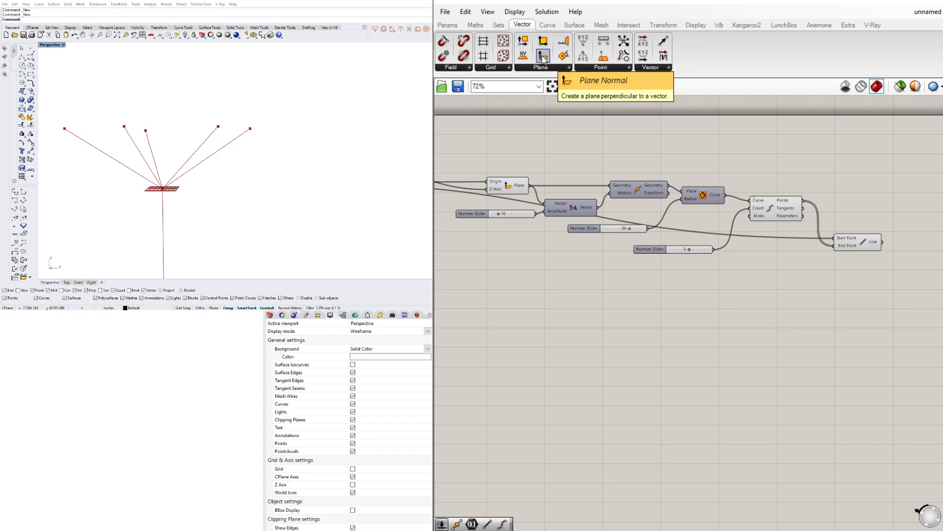
Add Plane Normal using Divide Curve points as origins and branch lines as Z-axes.
left_click(543, 56)
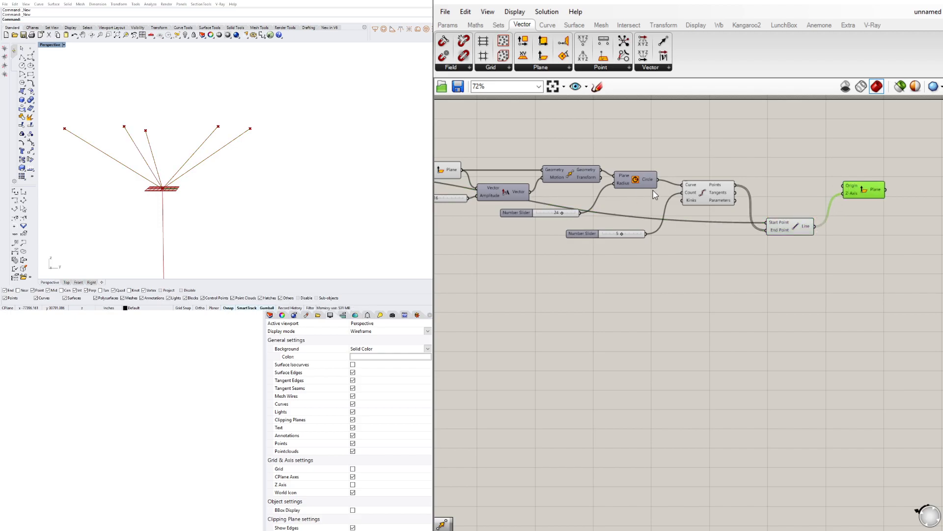
left_click(709, 193)
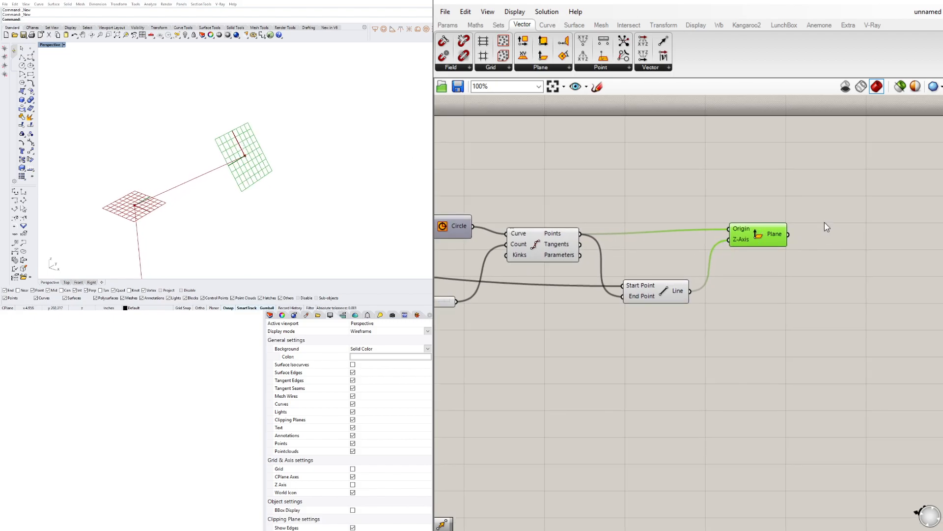
mouse_move(775, 218)
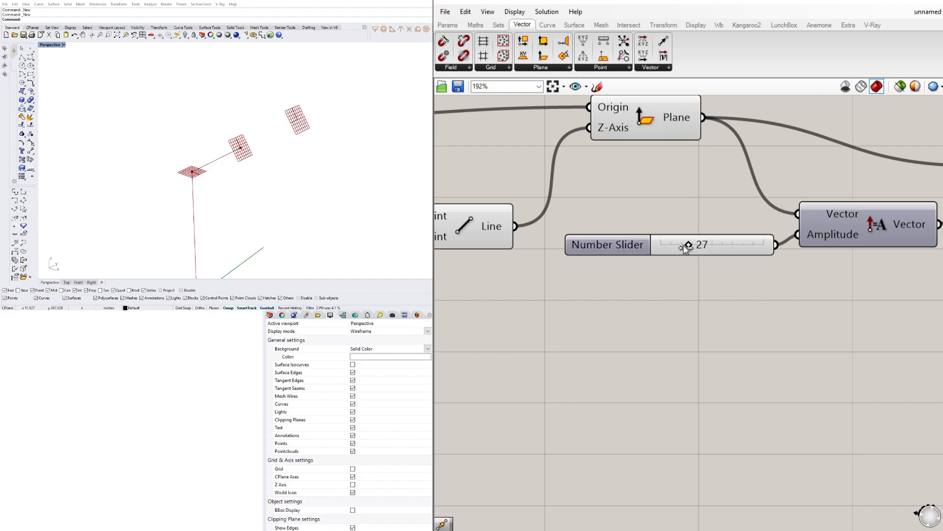
Drive Vector Amplitude from the tip planes with a slider at about 26 feeding Move.
left_click_drag(689, 245, 666, 265)
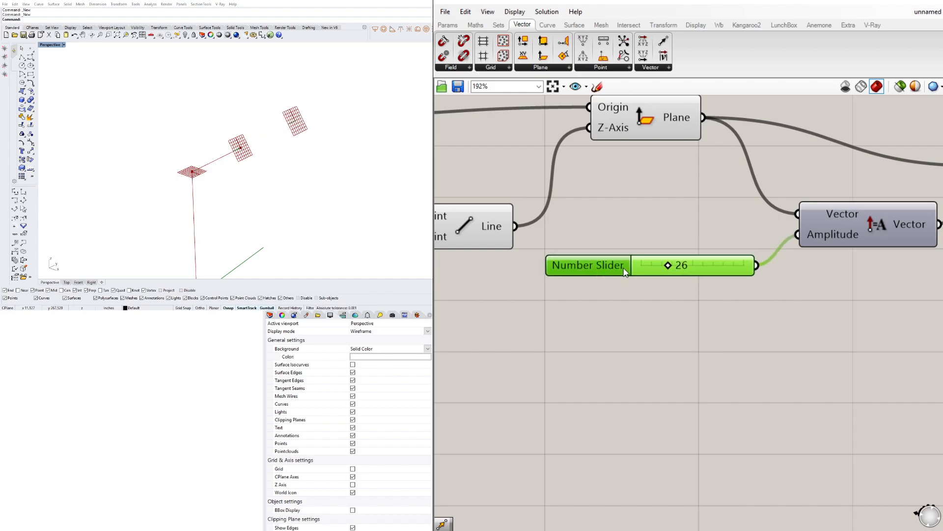
scroll("down", 3)
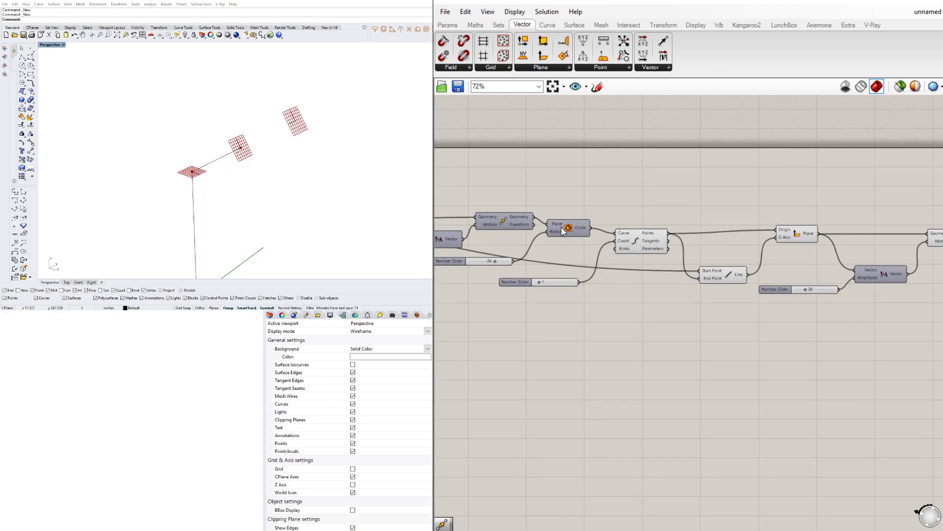
Copy Circle and Divide Curve onto the moved planes, giving 4 points per branch tip.
left_click(567, 227)
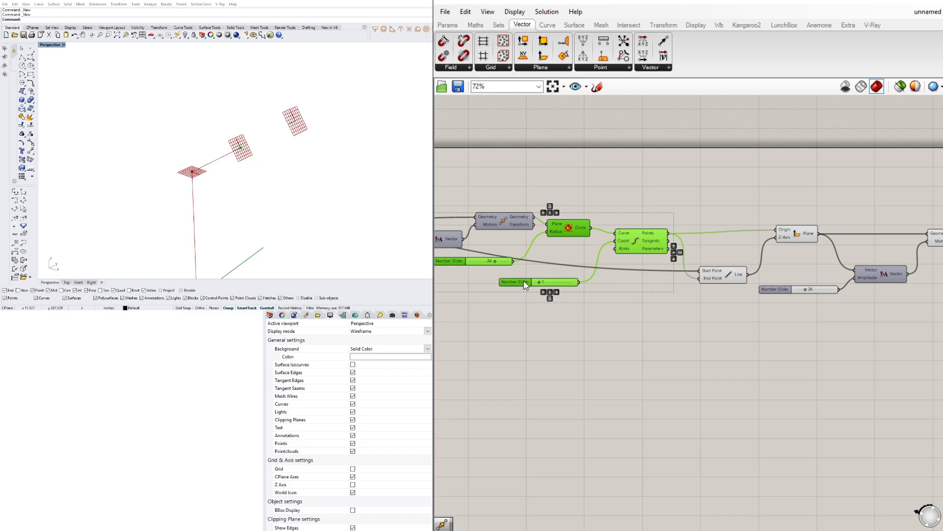
scroll("down", 3)
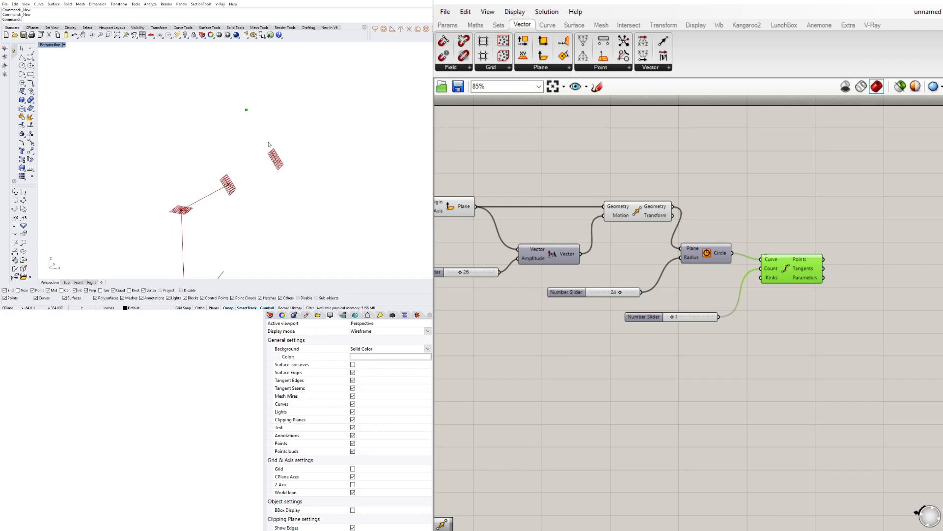
mouse_move(803, 275)
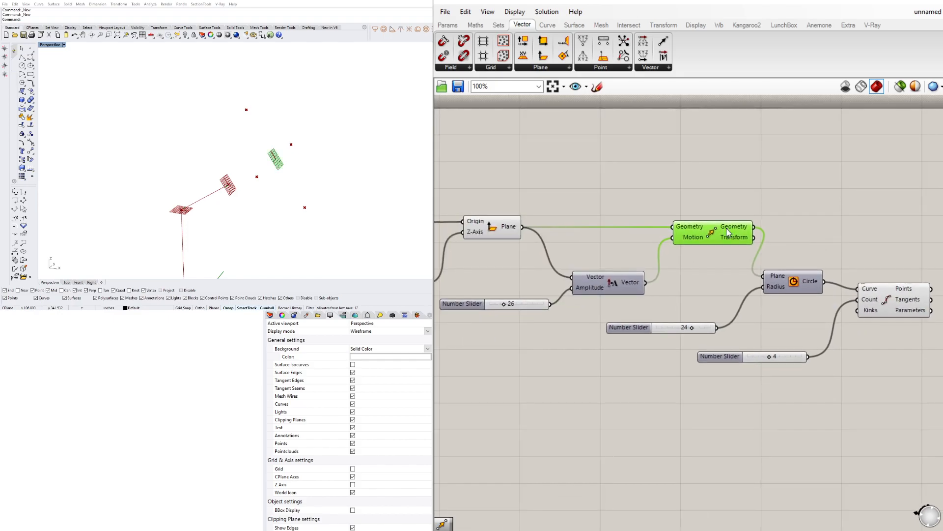
scroll("down", 3)
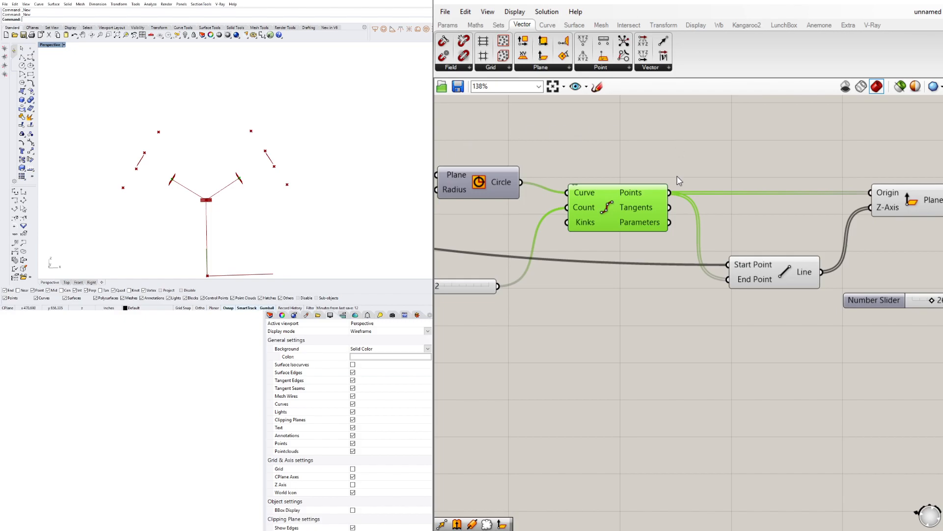
scroll("down", 3)
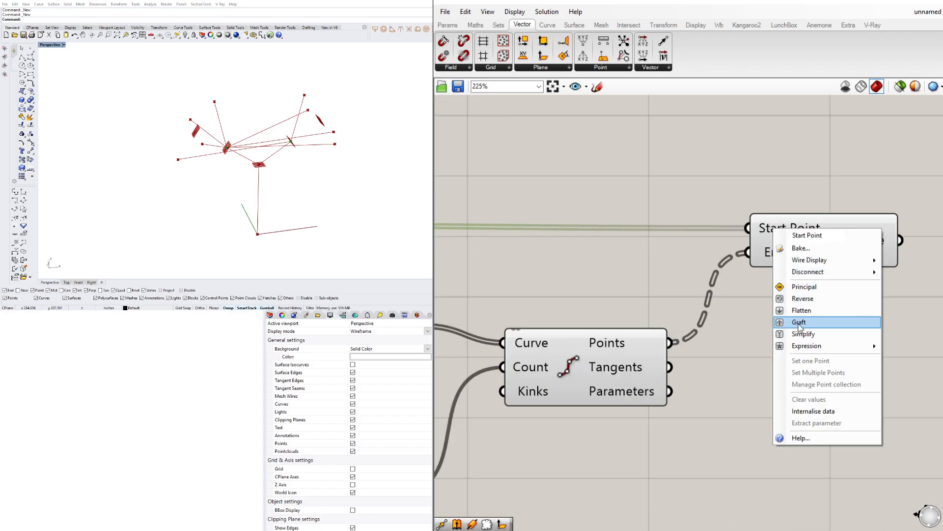
Graft the Line start points and retune the amplitude and division-count sliders.
left_click(800, 322)
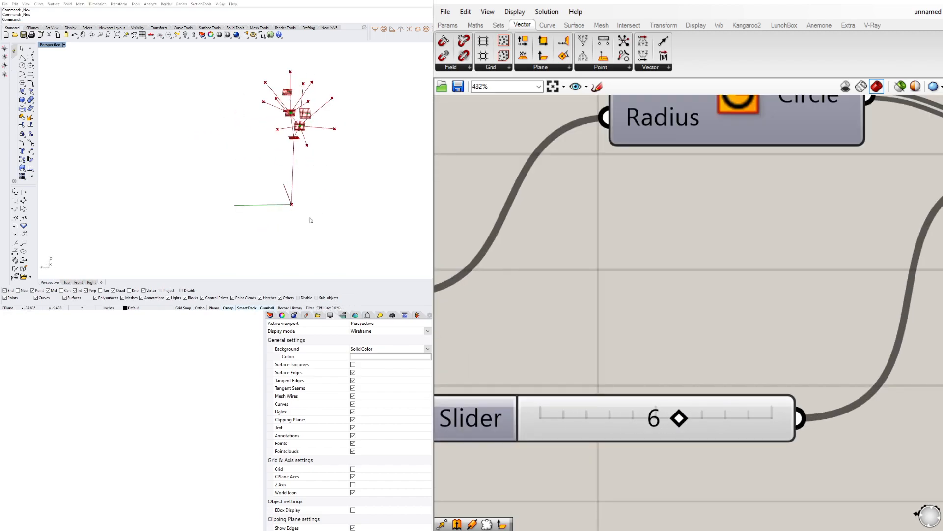
scroll("down", 3)
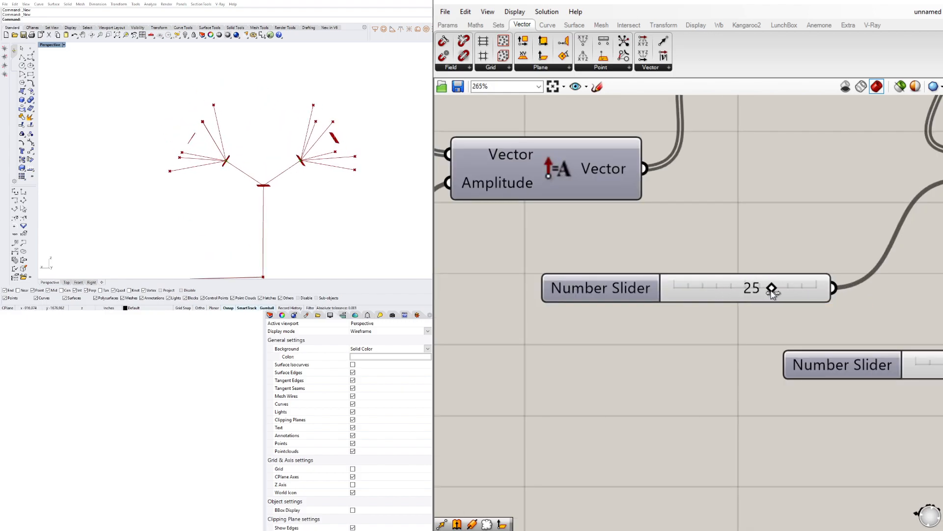
left_click_drag(772, 289, 672, 289)
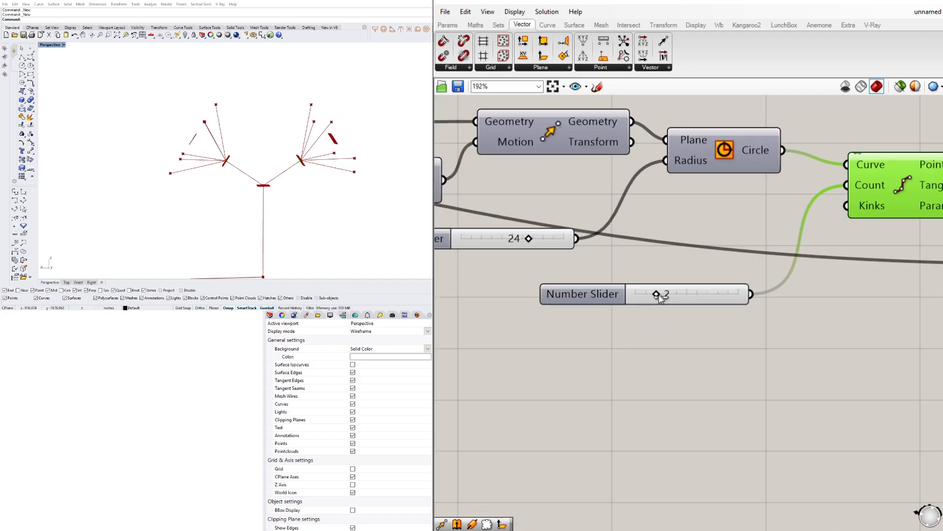
left_click_drag(656, 294, 669, 294)
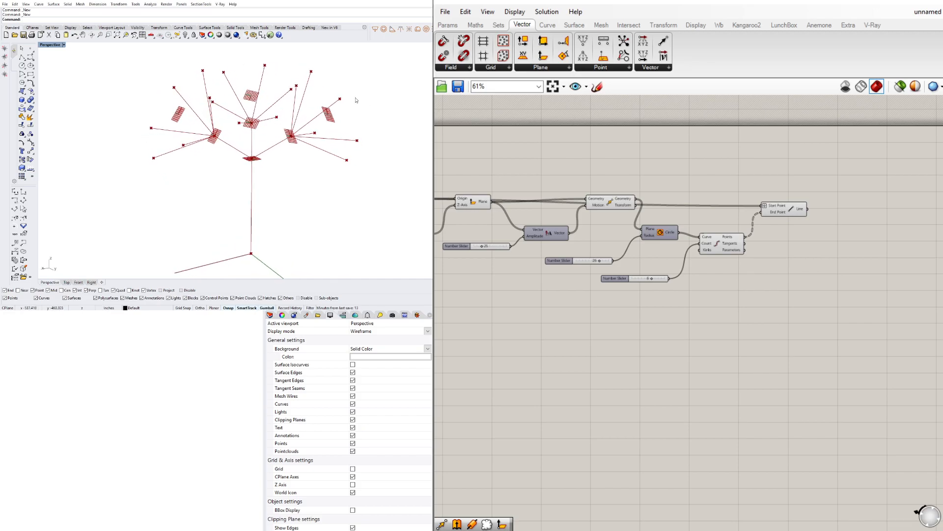
Collect the trunk and both branch-line levels into three Curve container parameters.
left_click(784, 208)
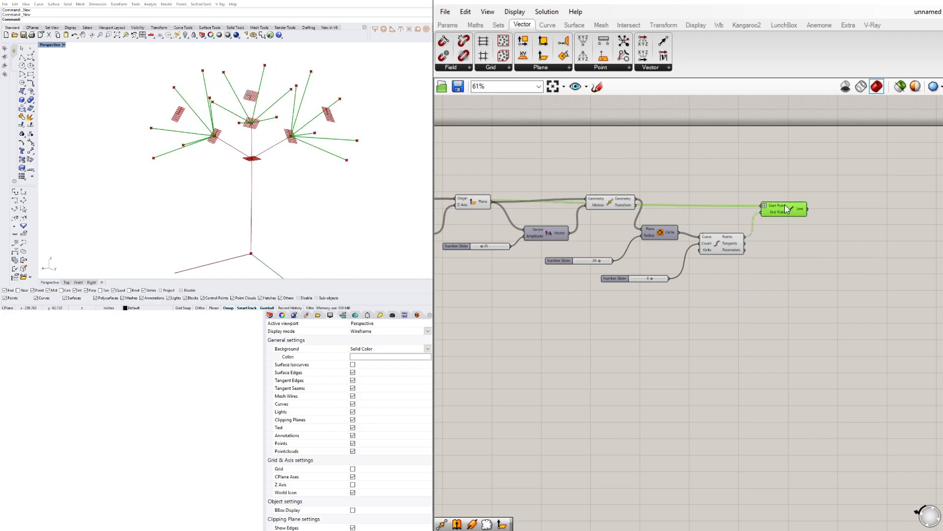
left_click(610, 201)
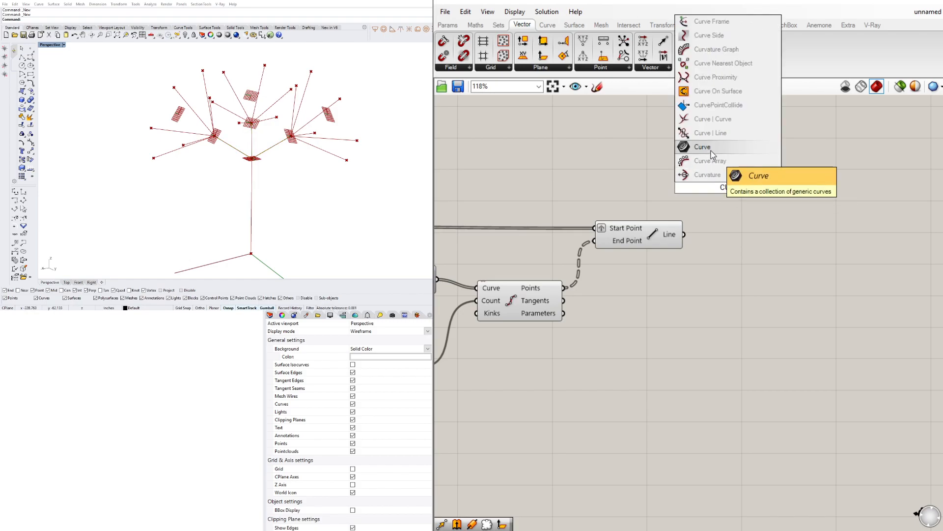
left_click(702, 146)
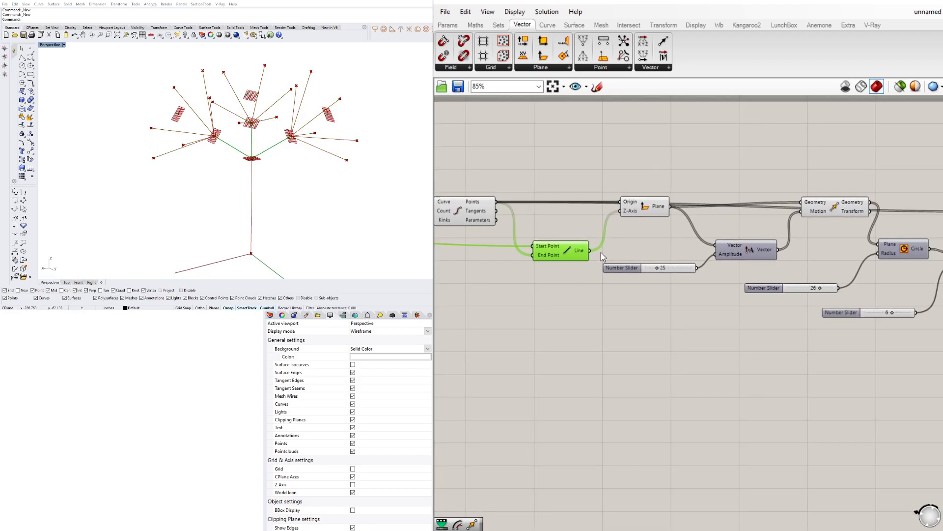
scroll("down", 3)
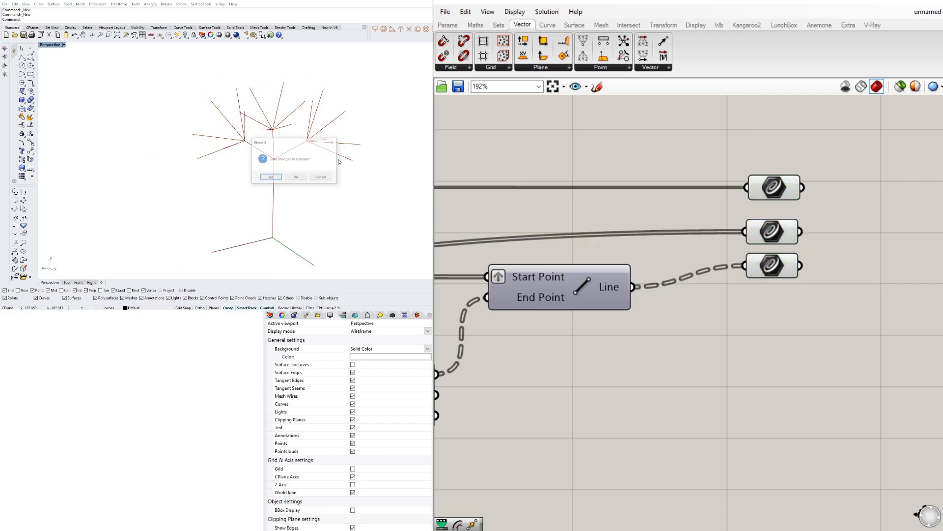
left_click(294, 176)
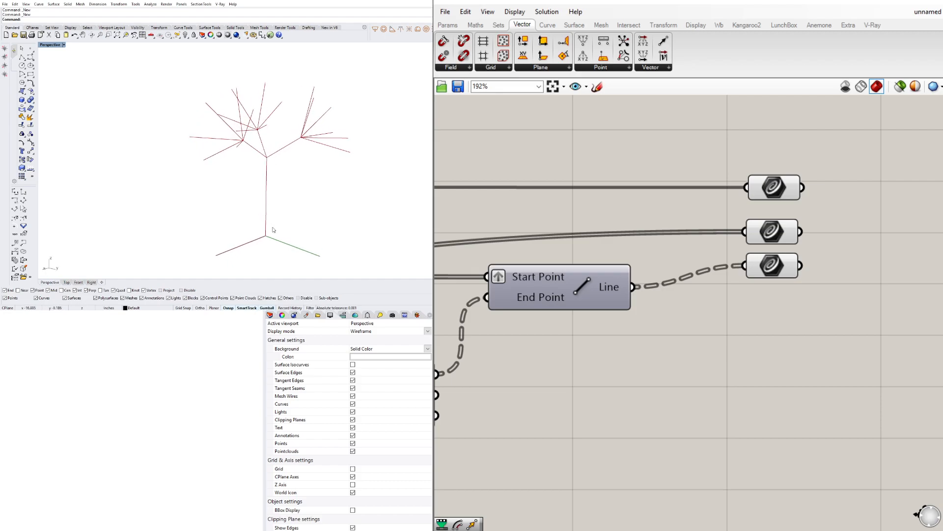
mouse_move(254, 151)
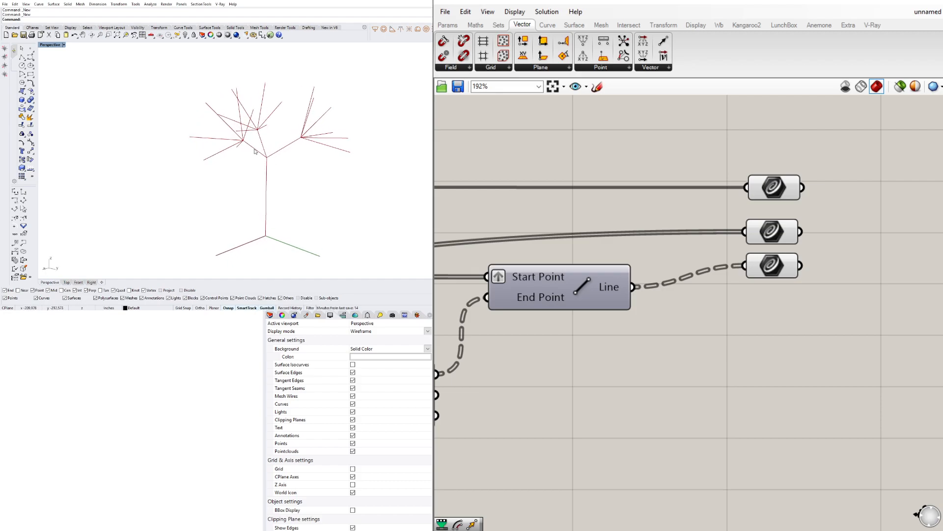
mouse_move(529, 259)
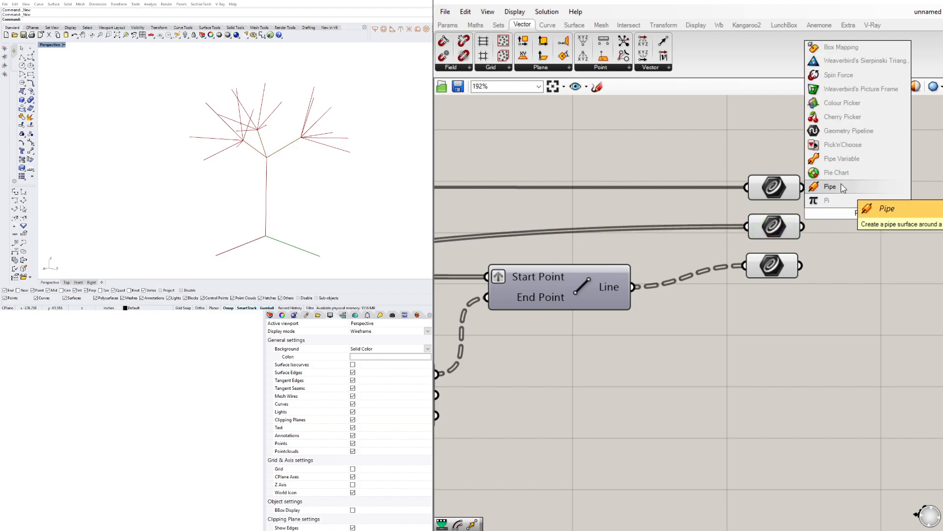
Pipe trunk and branches from one extracted radius slider, dragging it down to 1.7.
left_click(831, 186)
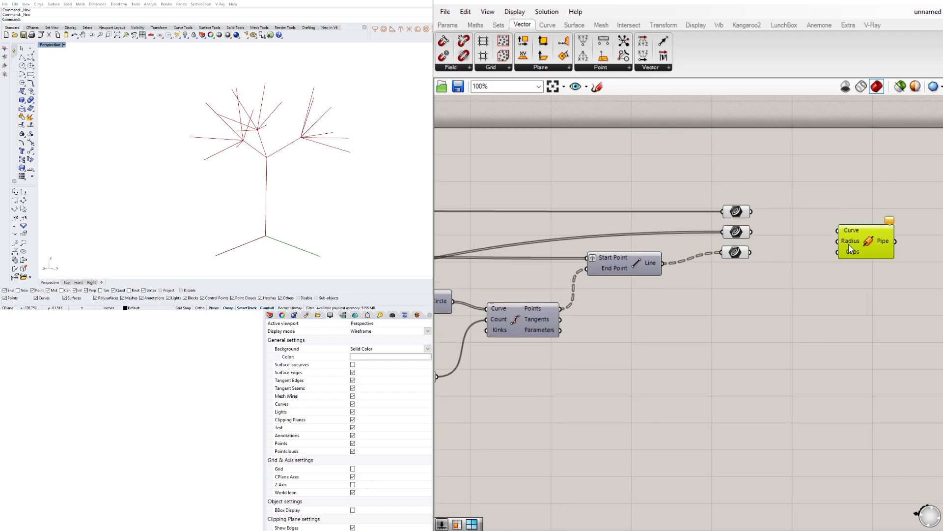
right_click(850, 240)
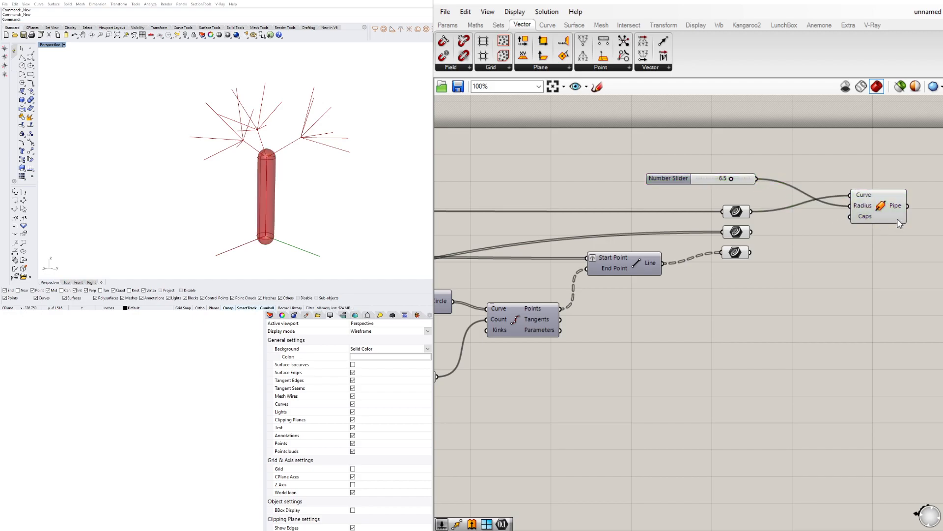
left_click_drag(730, 179, 722, 179)
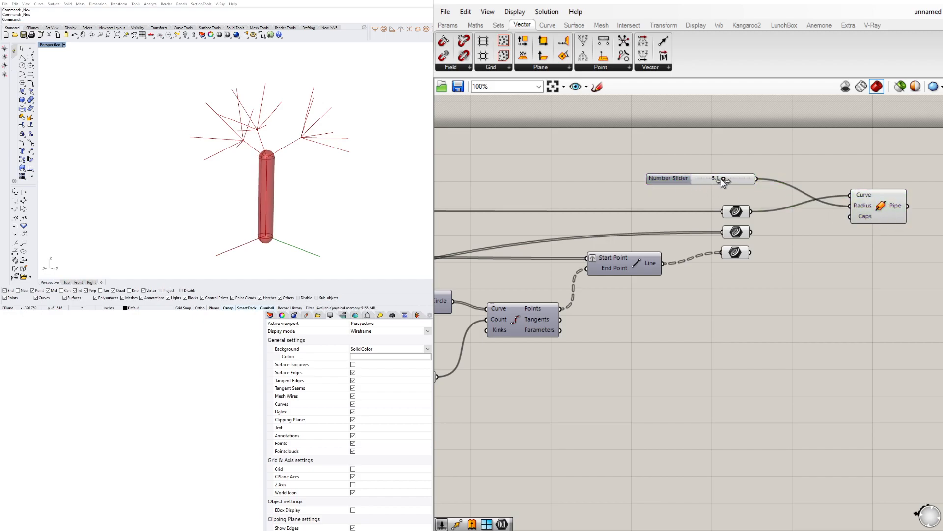
left_click_drag(722, 179, 709, 179)
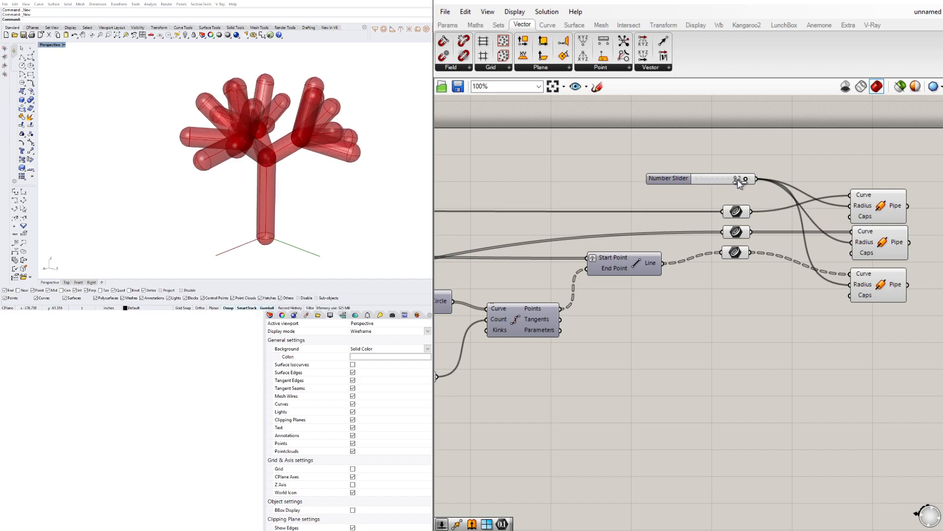
left_click_drag(740, 179, 706, 179)
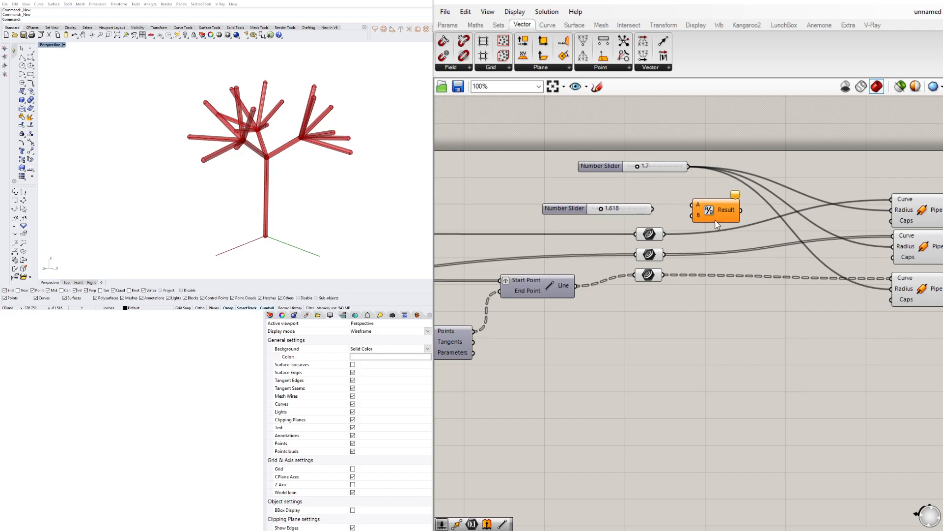
Chain the pipe radius through two Division components by a 1.618 slider so branches taper.
left_click(725, 203)
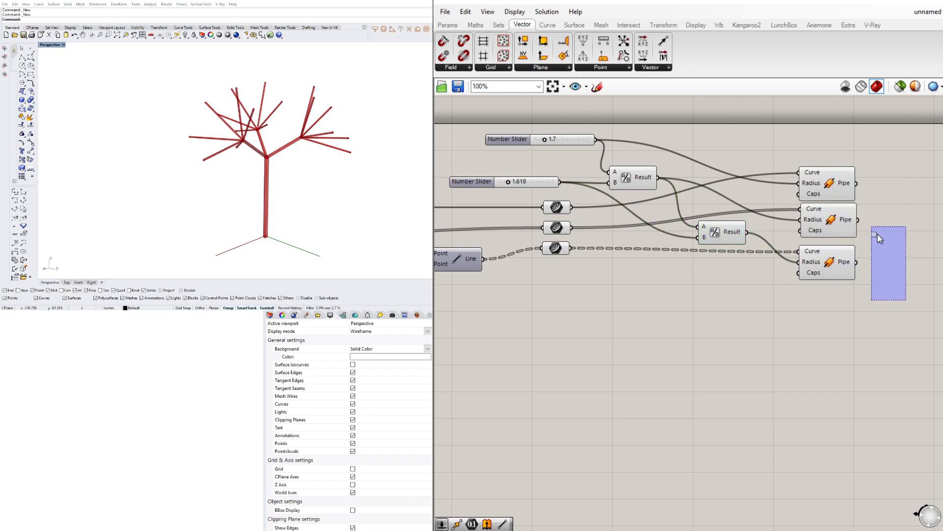
left_click(827, 211)
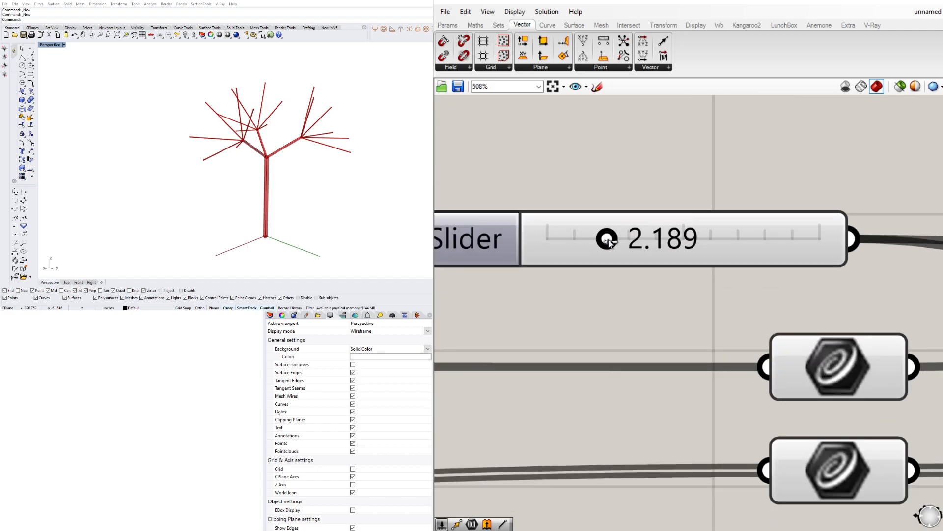
Set the trunk pipe radius to 3.8 and restore the shrink ratio slider to 1.618.
left_click_drag(607, 238, 544, 238)
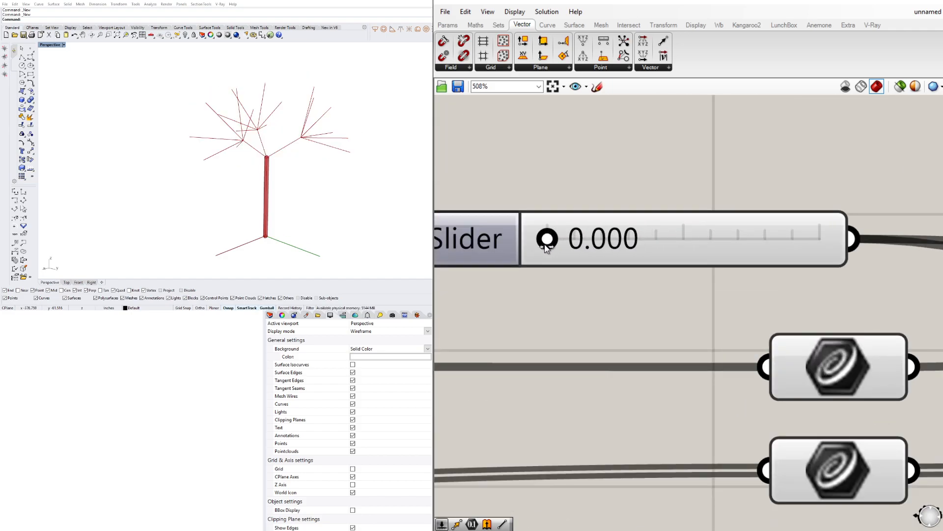
left_click_drag(547, 238, 589, 233)
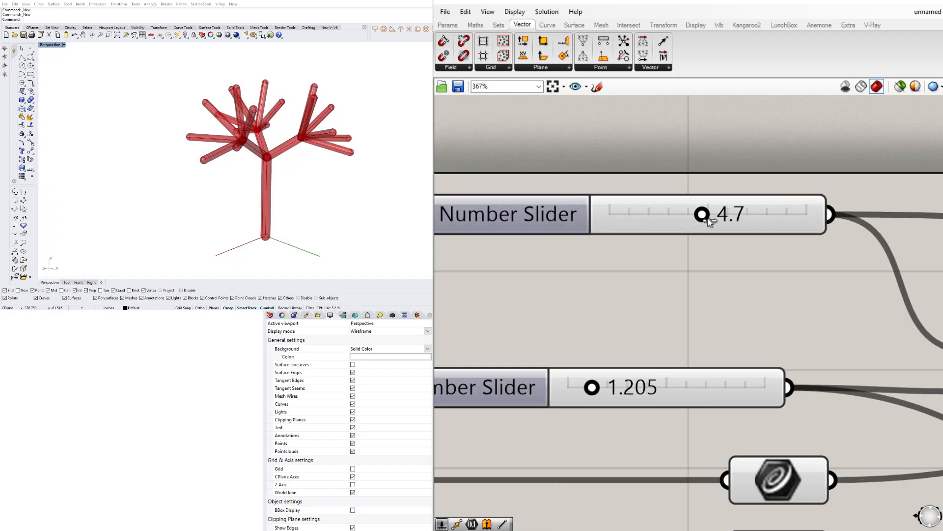
double_click(626, 387)
type("2.000")
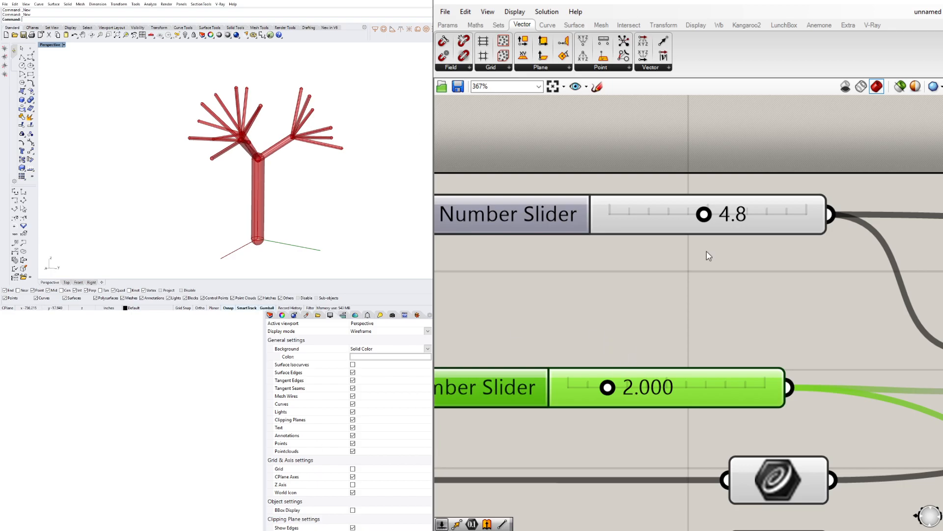
left_click_drag(704, 214, 682, 215)
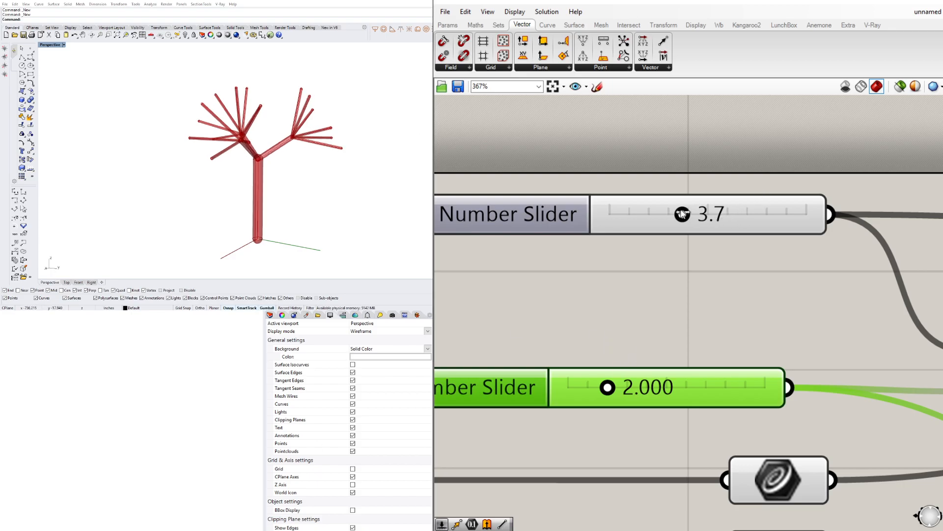
left_click_drag(682, 215, 661, 215)
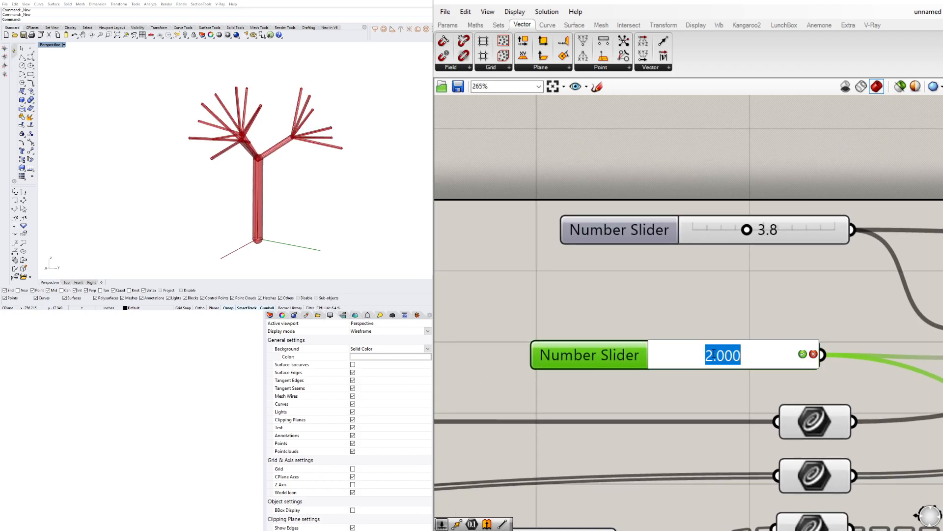
type("1.618")
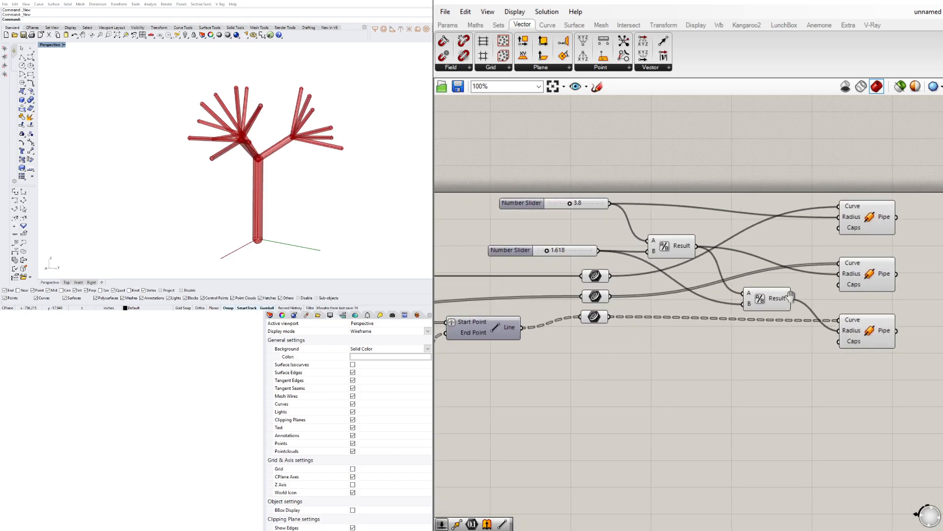
scroll("down", 3)
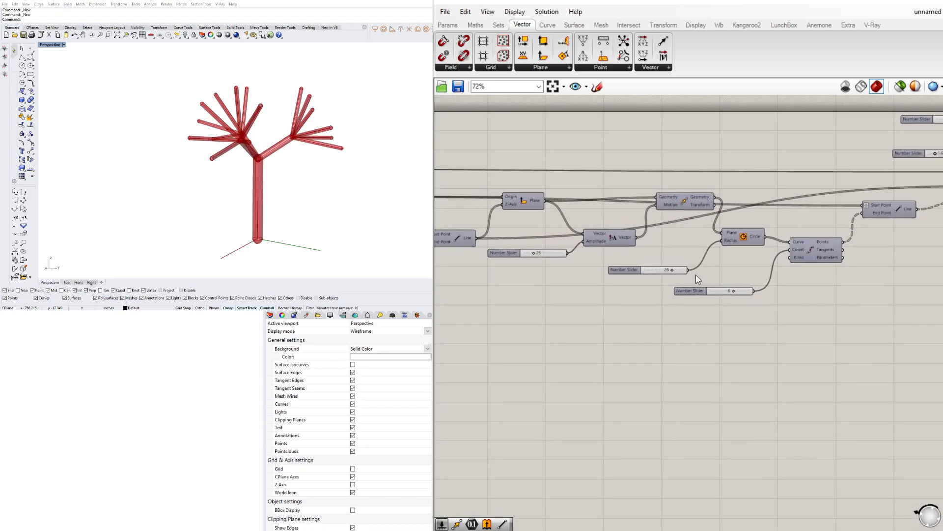
left_click(816, 249)
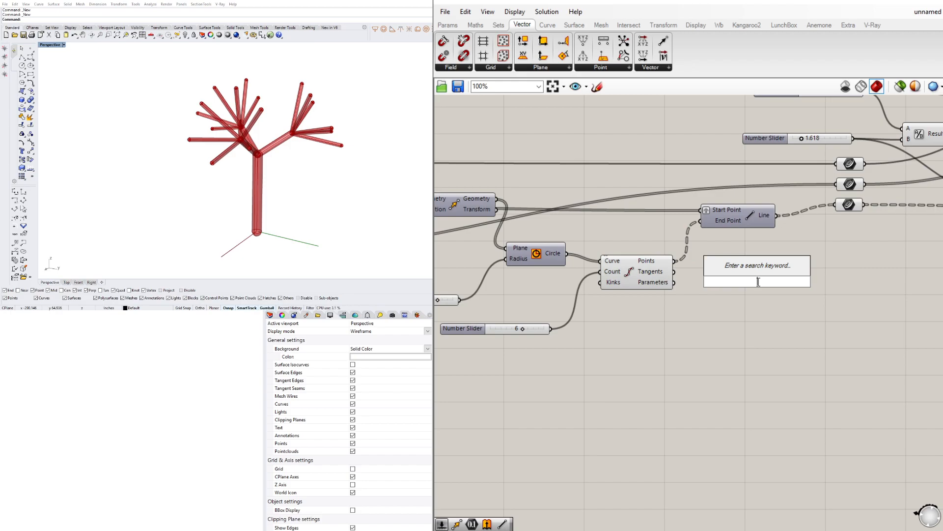
Try a Sphere component via SP search, then remove it.
type("SP")
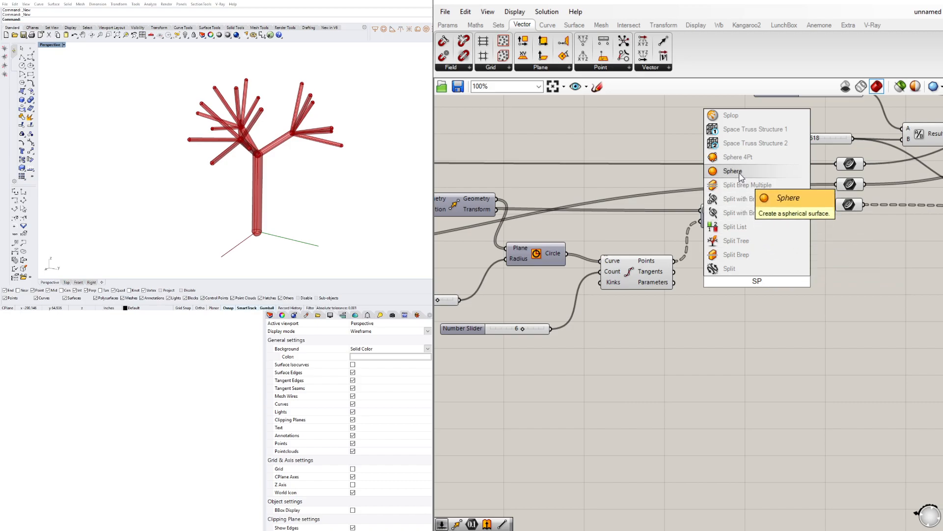
left_click(733, 171)
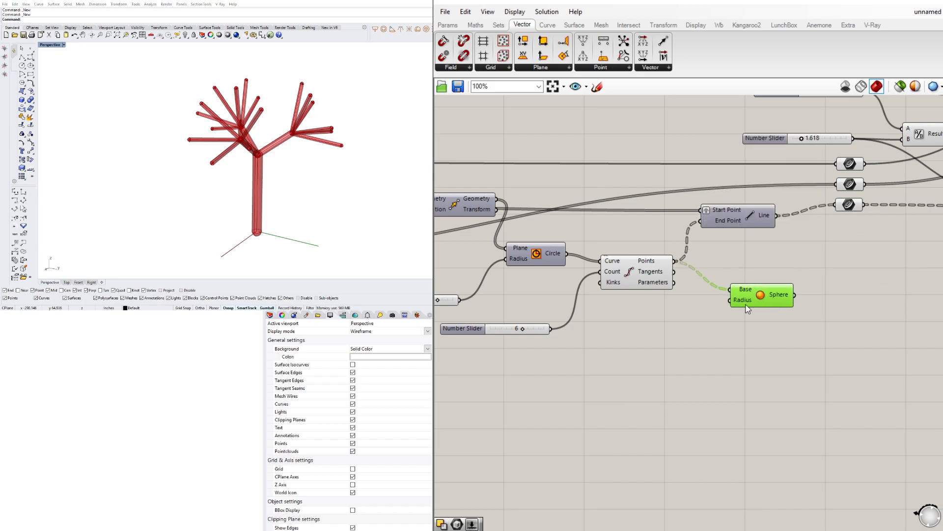
left_click(720, 25)
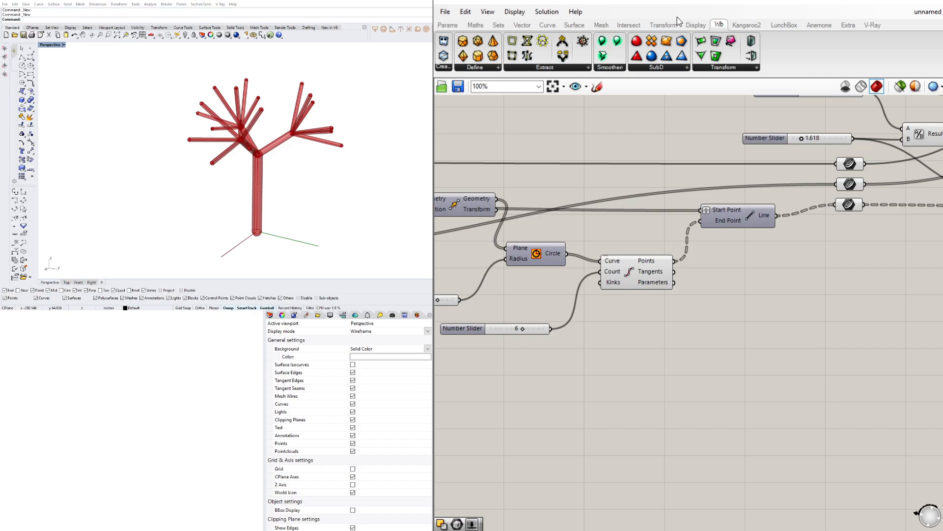
Place Mesh Polyhedron on the tip points with a Scale slider at 16.
left_click(599, 26)
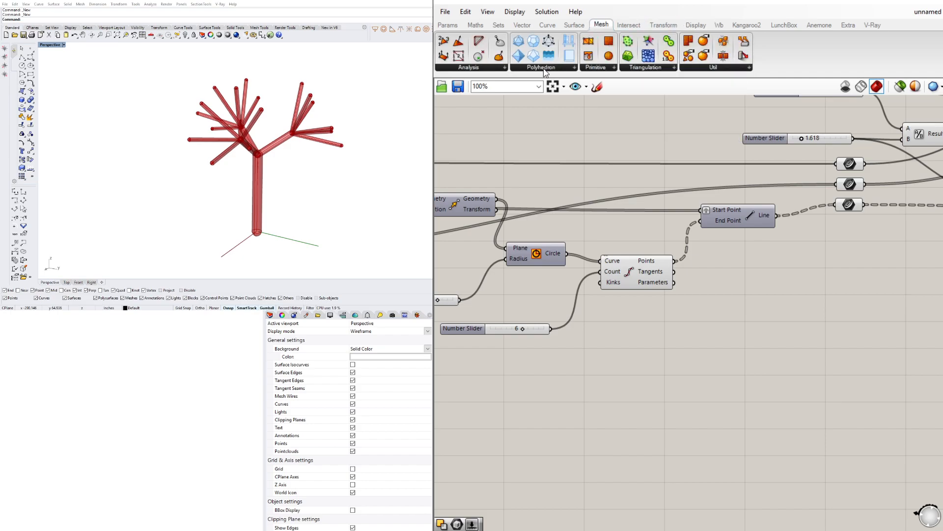
left_click(540, 67)
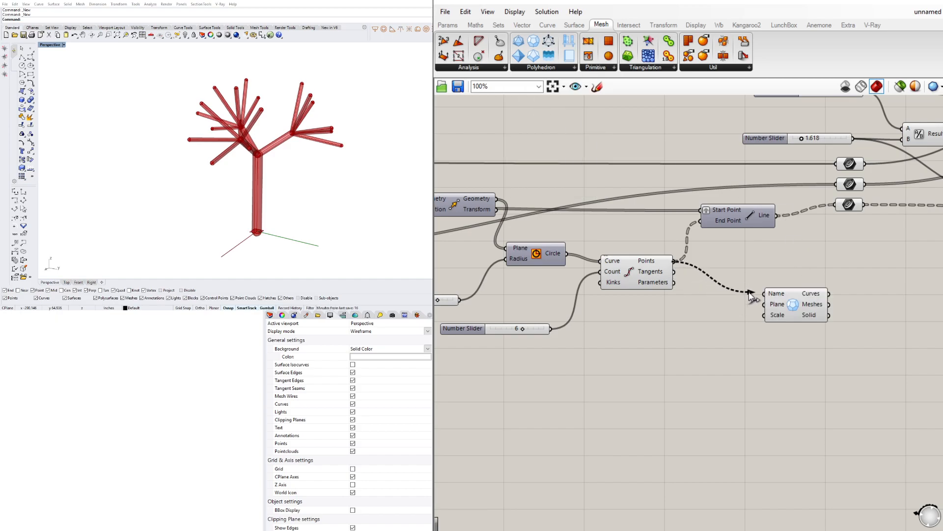
left_click(794, 311)
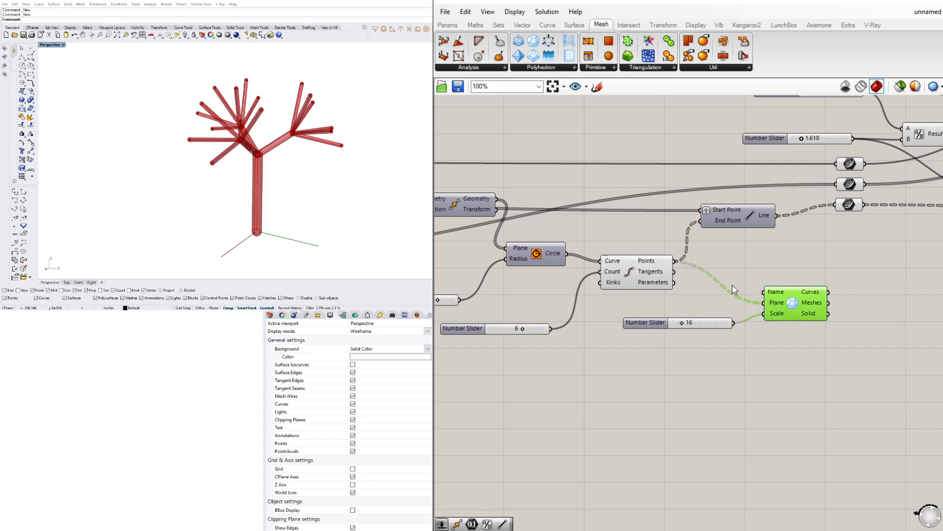
mouse_move(780, 295)
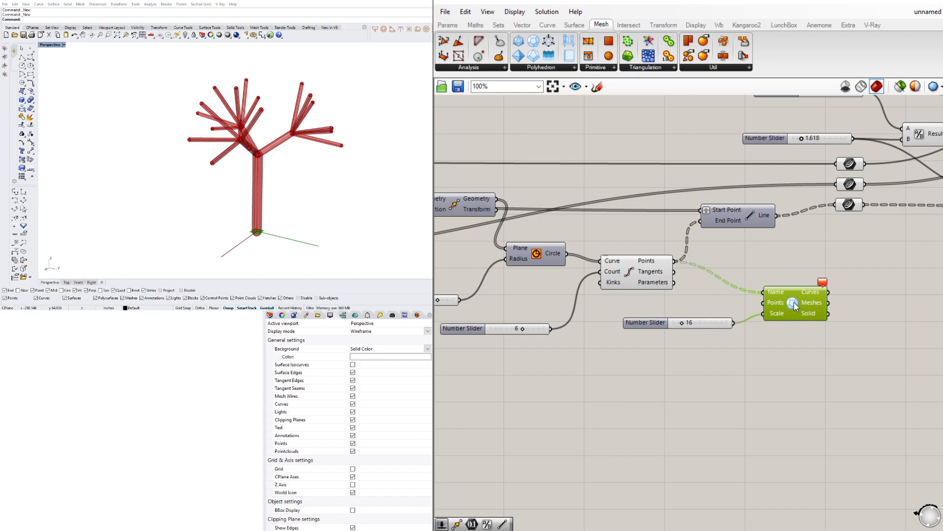
mouse_move(794, 303)
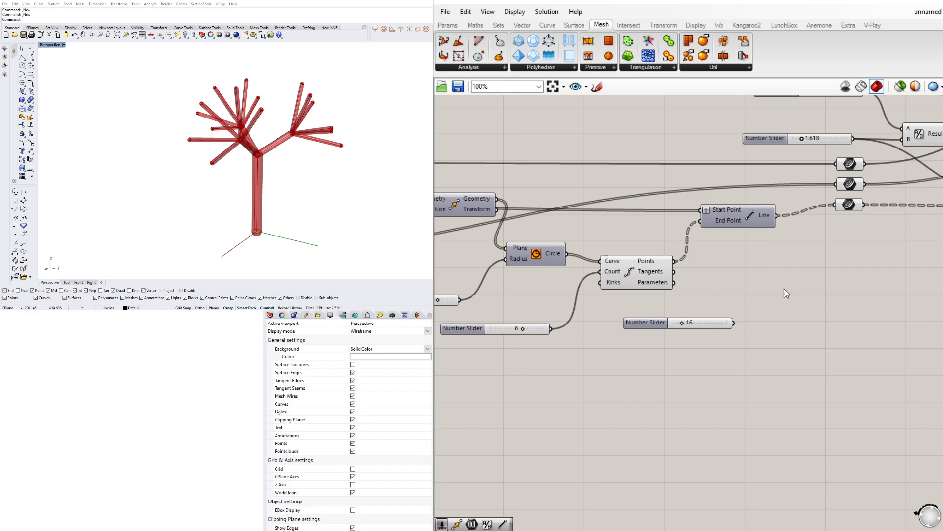
left_click(543, 67)
type("8")
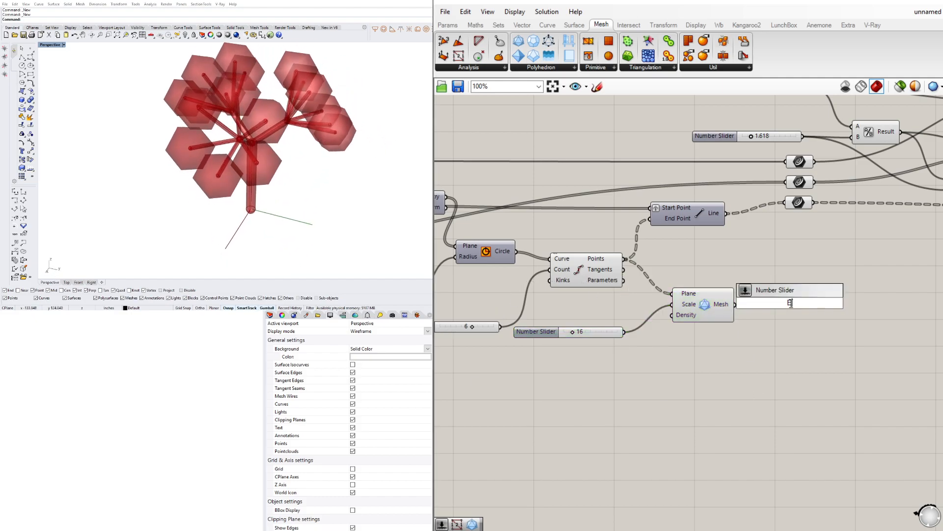
Convert the polyhedra via Face Boundaries and Boundary Surfaces, dropping the density slider.
type("FAC")
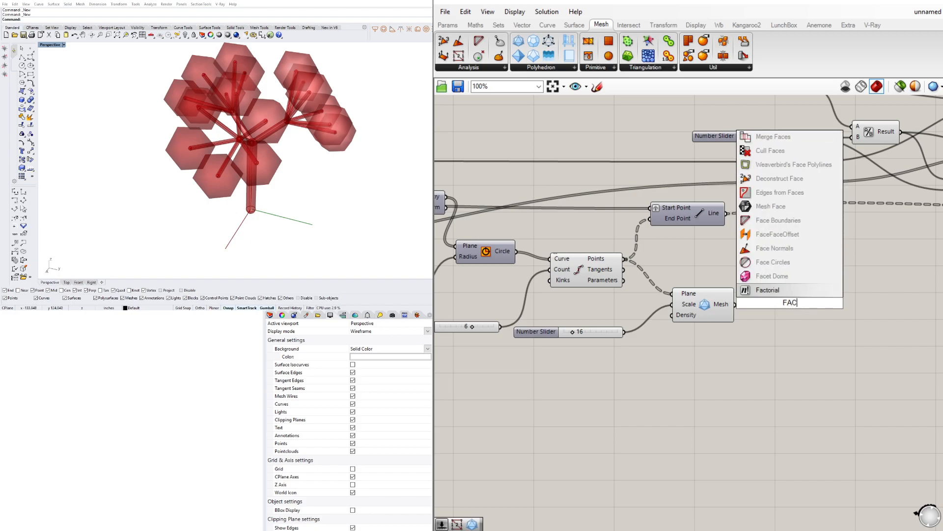
left_click(779, 219)
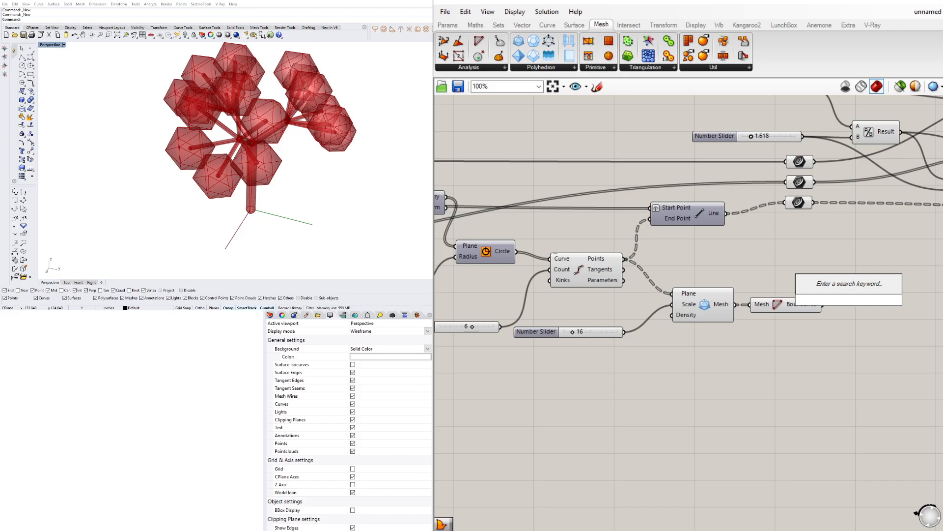
type("BOUND")
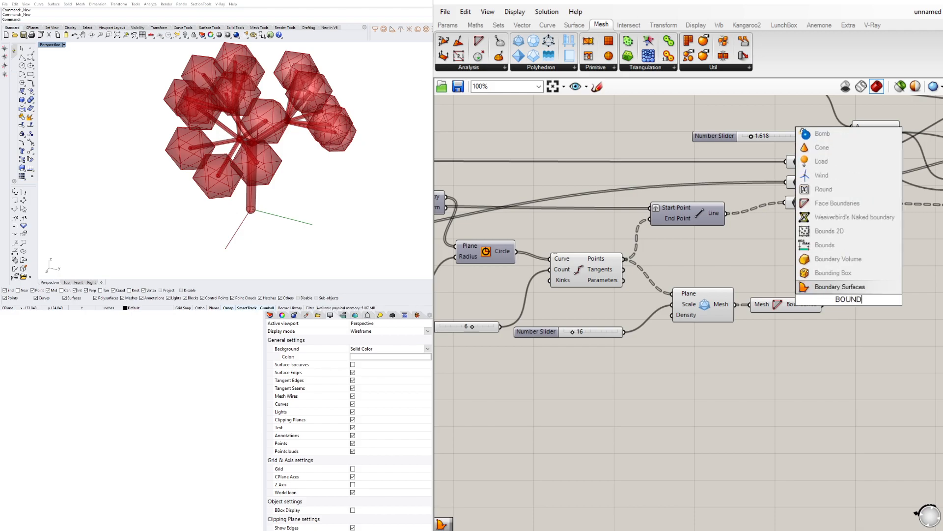
left_click(837, 286)
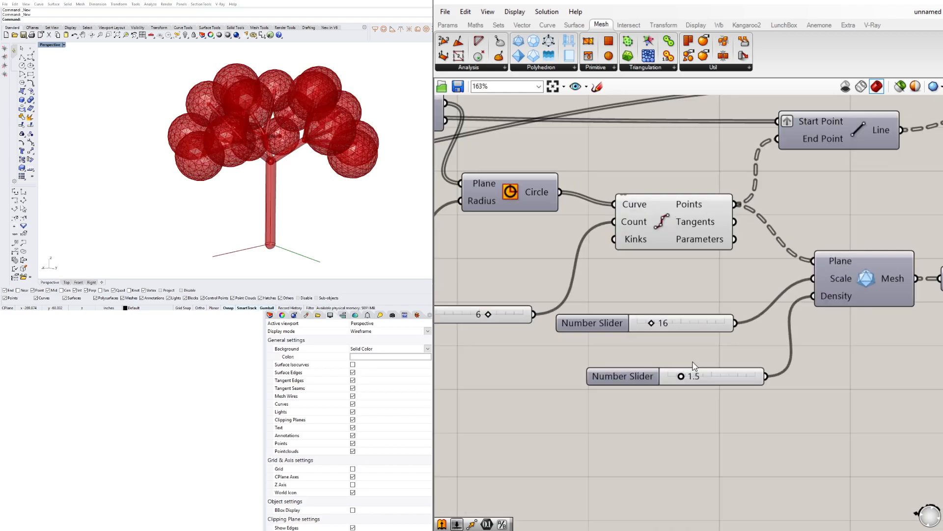
left_click(623, 376)
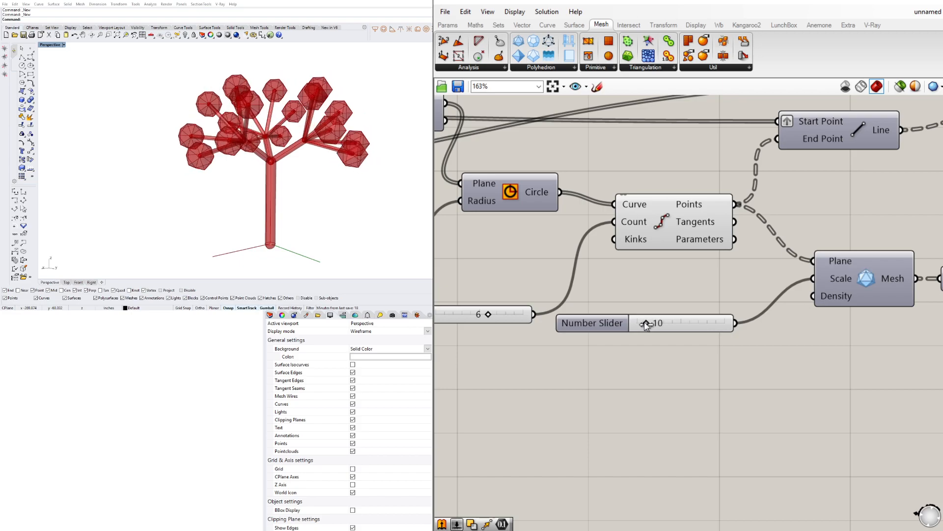
Shrink the tip polyhedra to scale 9 and set the branch circle radius to 25.
left_click_drag(653, 323, 646, 324)
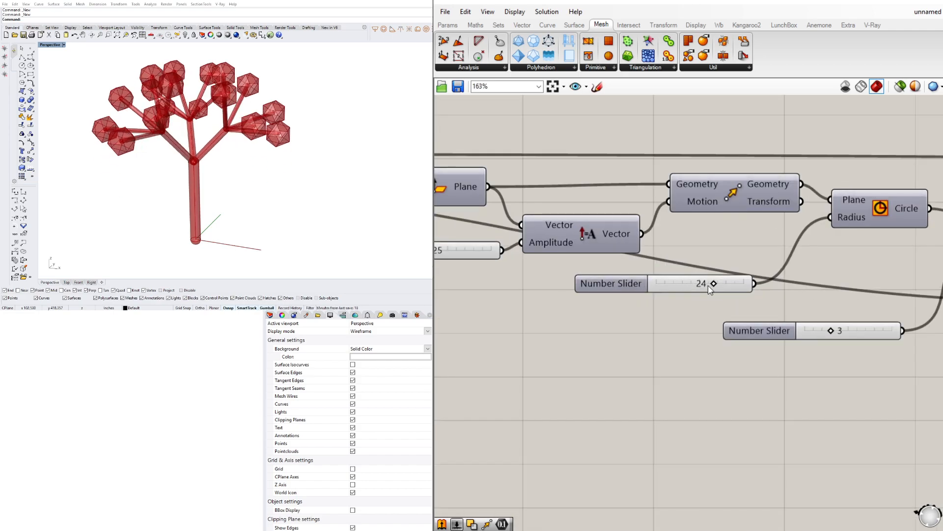
left_click_drag(714, 283, 728, 283)
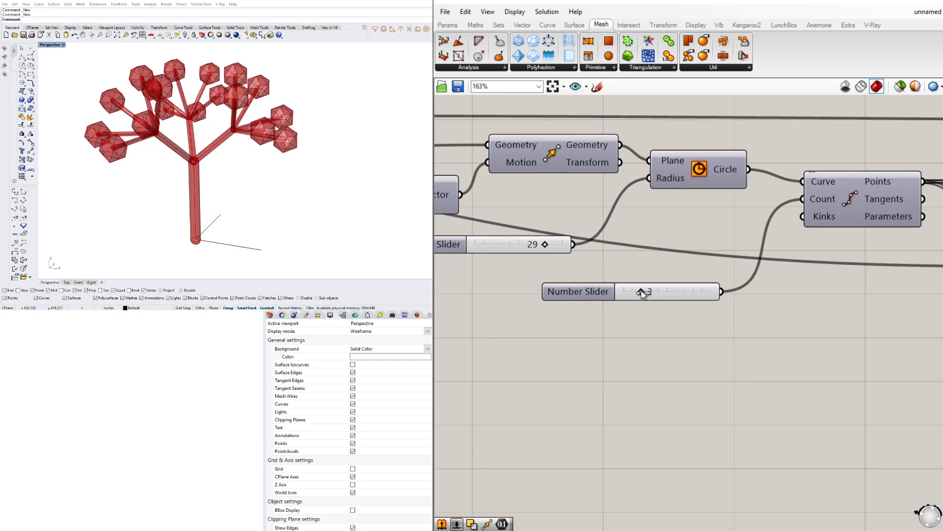
scroll("down", 3)
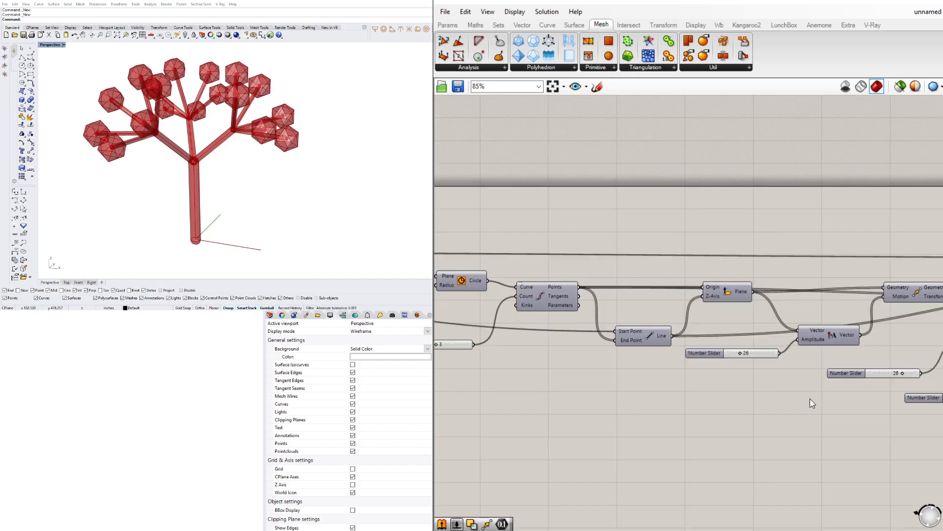
scroll("down", 3)
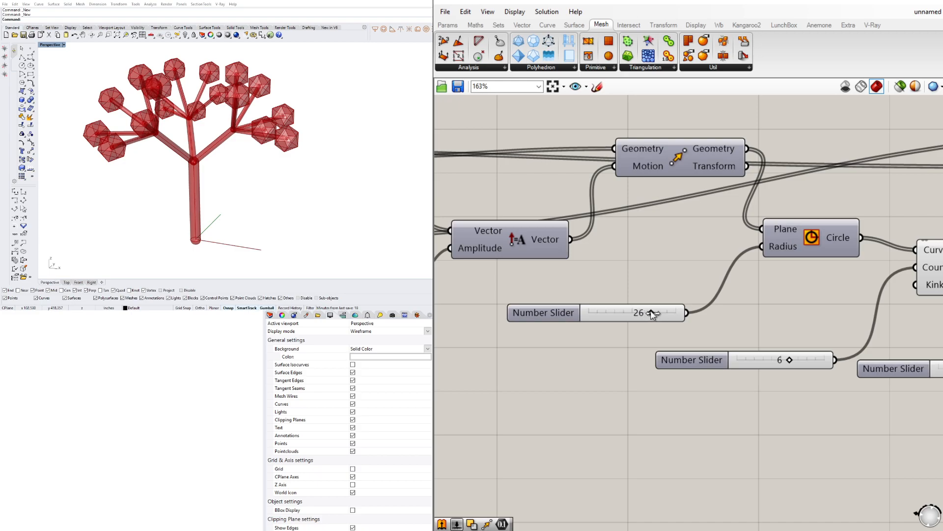
left_click_drag(655, 313, 649, 312)
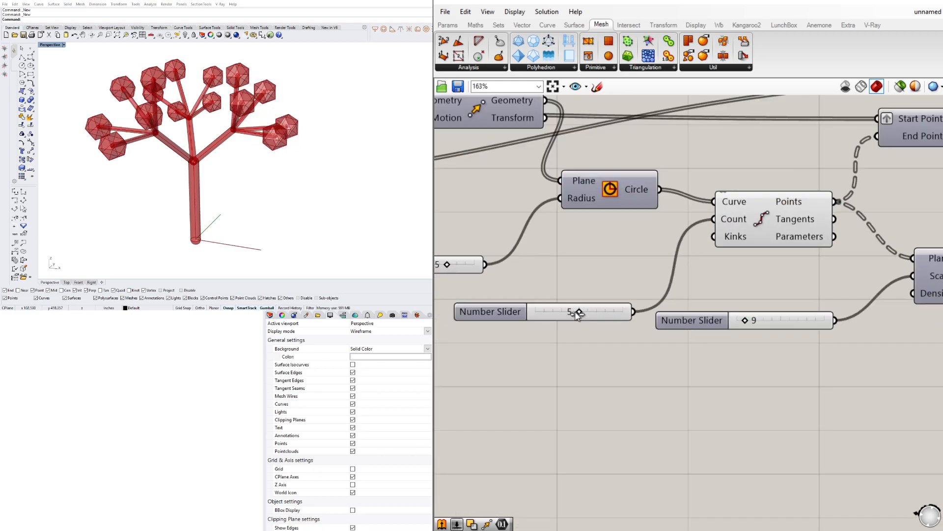
Try a higher Divide Curve count, then settle the branch count back at 5.
left_click_drag(569, 312, 593, 311)
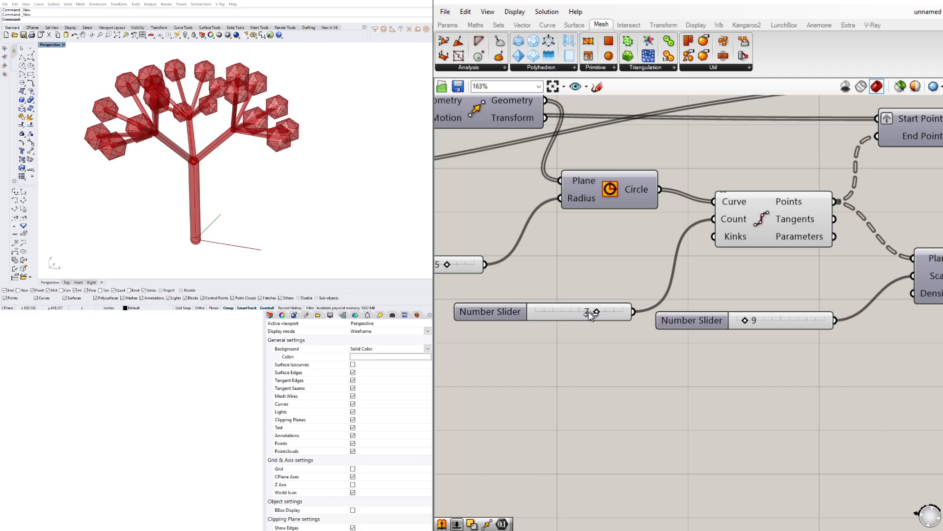
left_click_drag(593, 311, 569, 312)
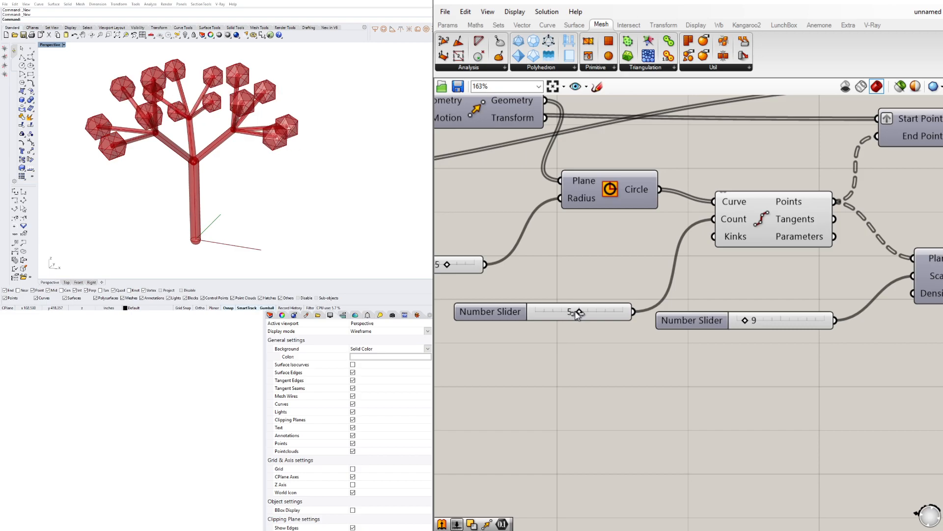
scroll("down", 3)
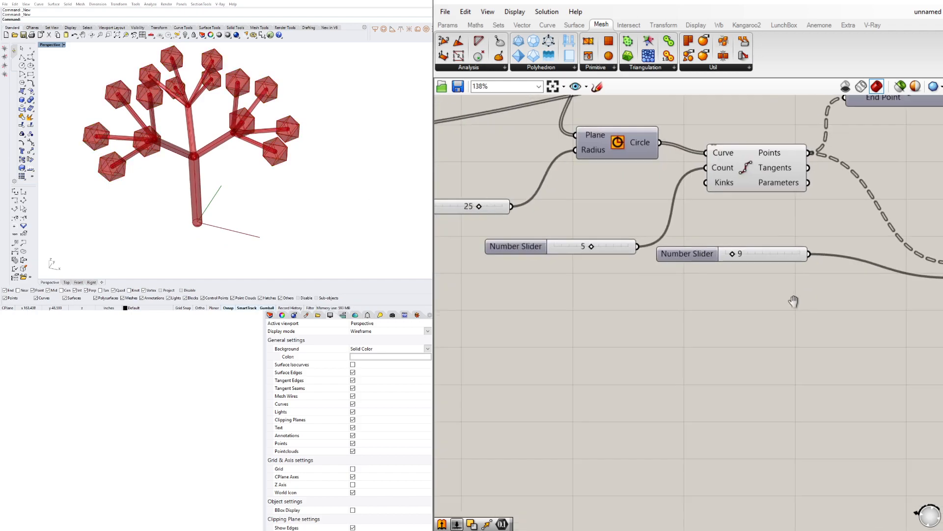
scroll("down", 3)
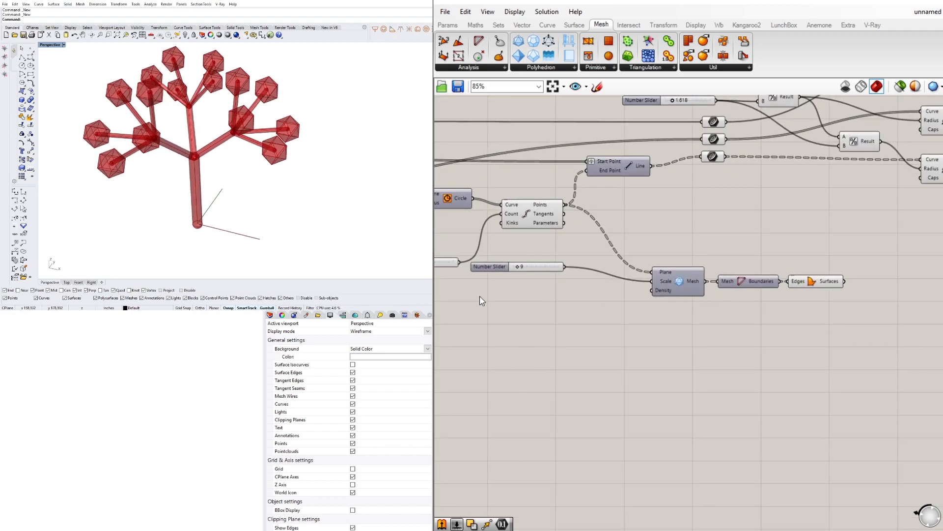
Add Random and Construct Domain components with domain sliders at 9 and 19 feeding Random's range.
type("RA")
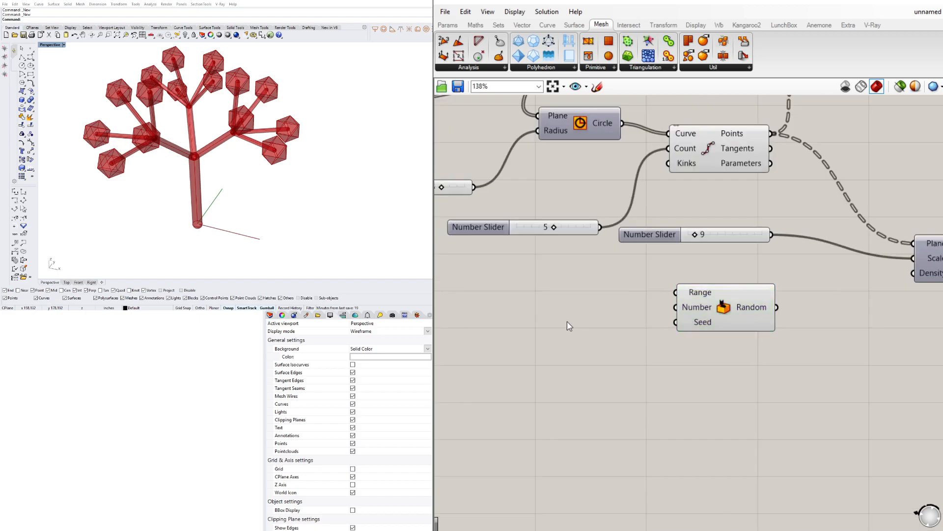
type("CONS")
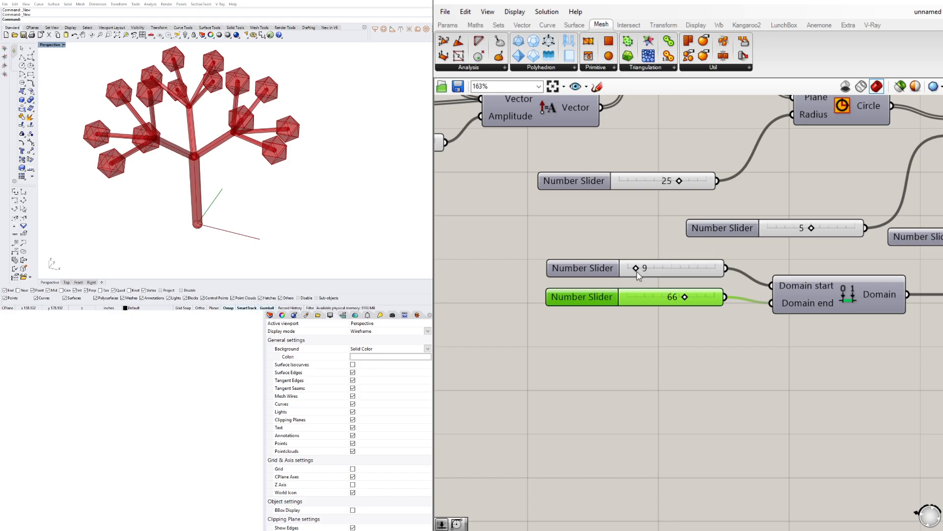
left_click_drag(683, 297, 644, 297)
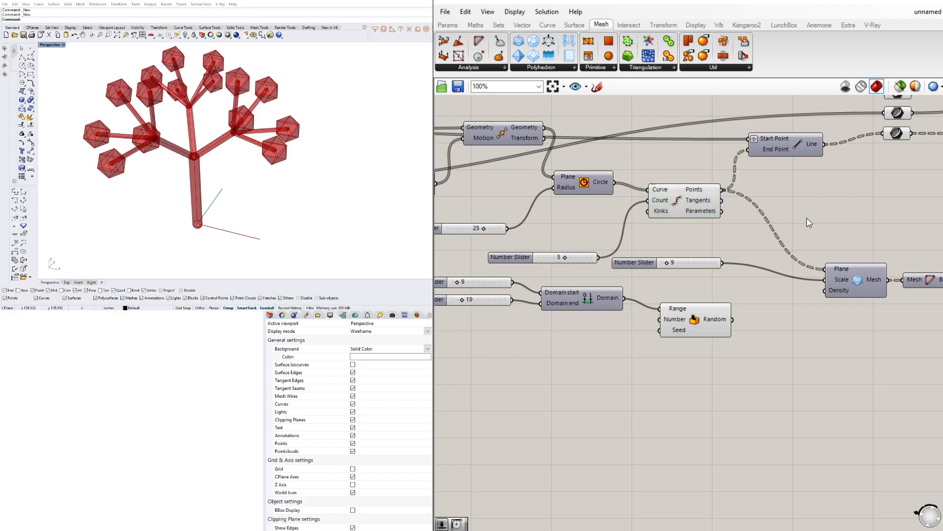
type("L")
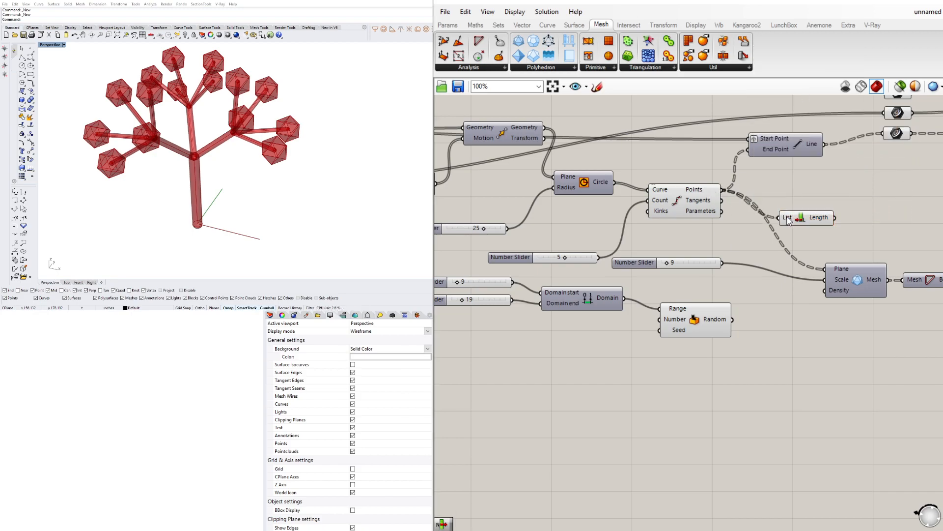
Count the branch points with List Length into Random and graft the random values into Mesh Scale.
left_click(803, 204)
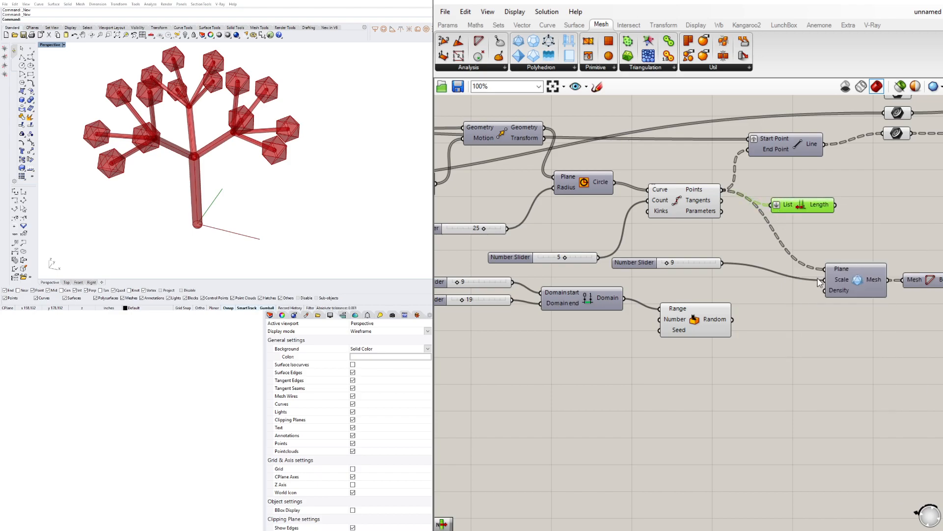
mouse_move(827, 204)
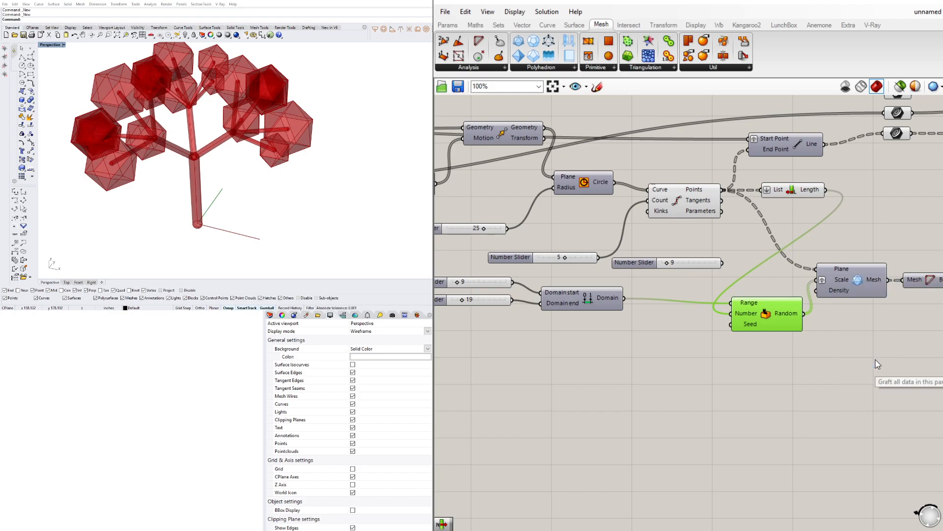
right_click(841, 278)
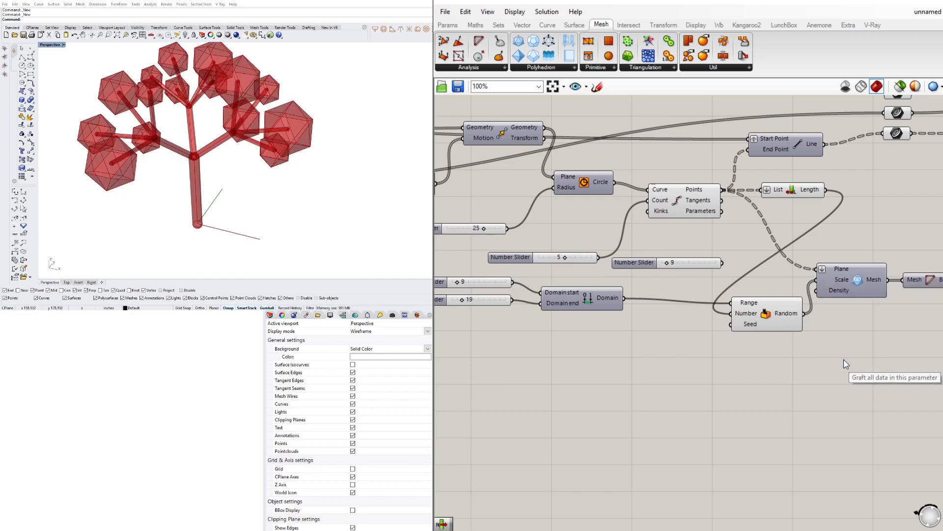
scroll("down", 3)
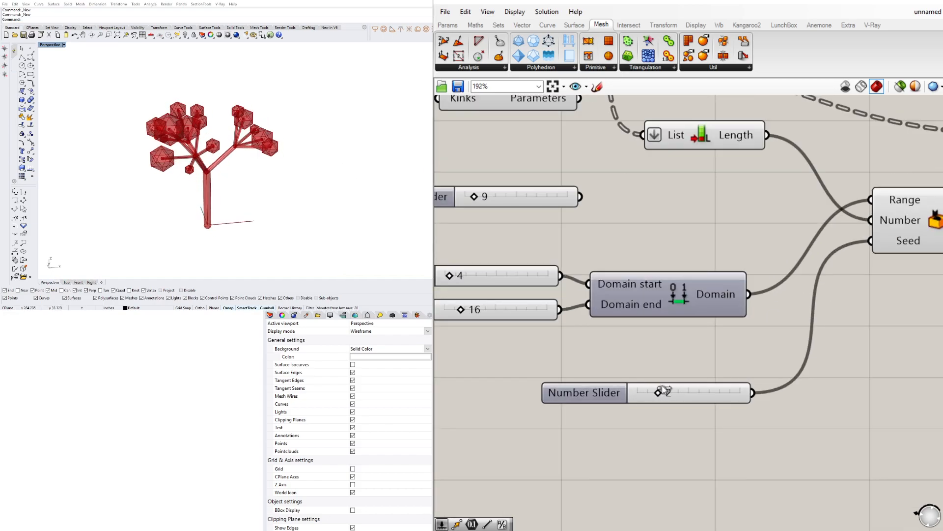
Set the random size range to 4–16 and drive Random's seed with a slider at 3.
left_click_drag(665, 392, 672, 392)
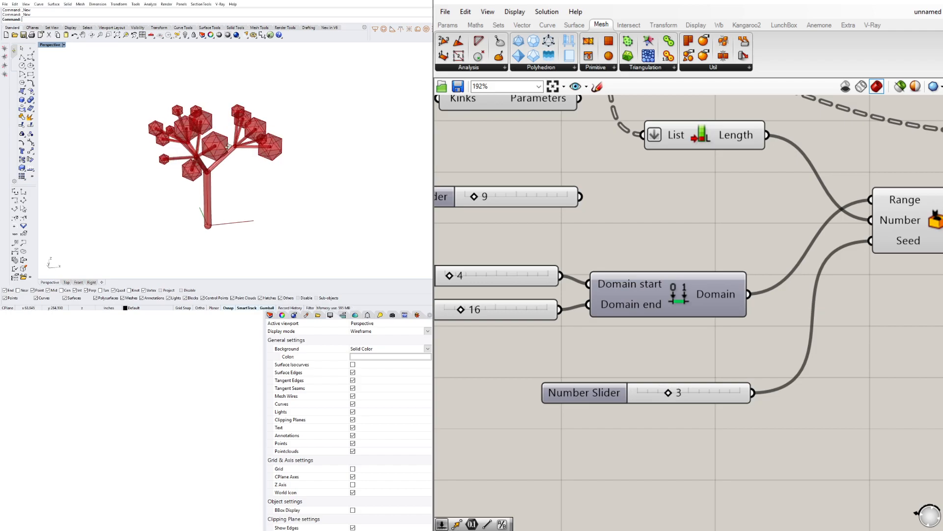
right_click(803, 248)
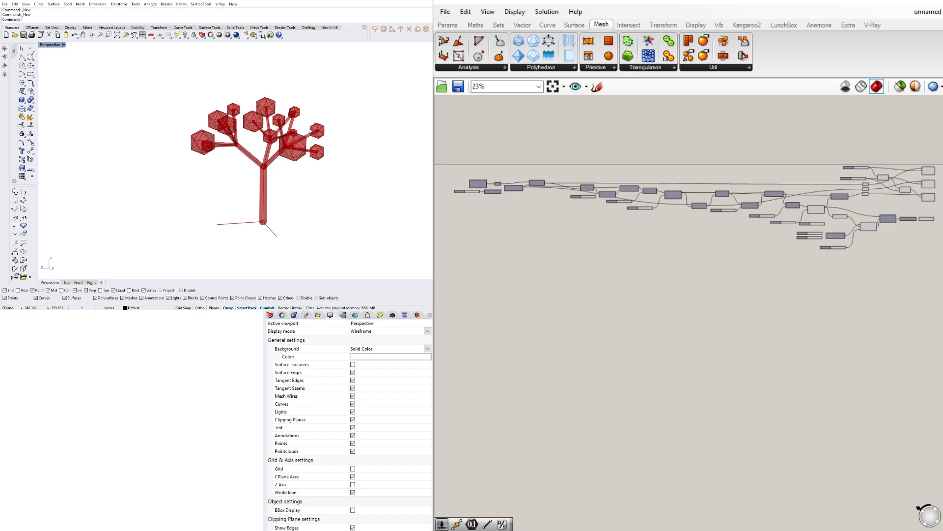
mouse_move(309, 130)
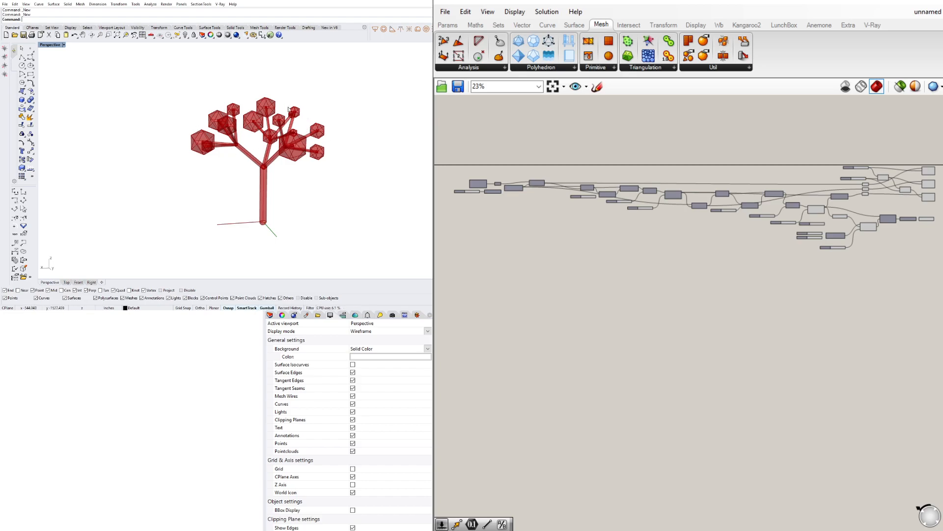
mouse_move(824, 302)
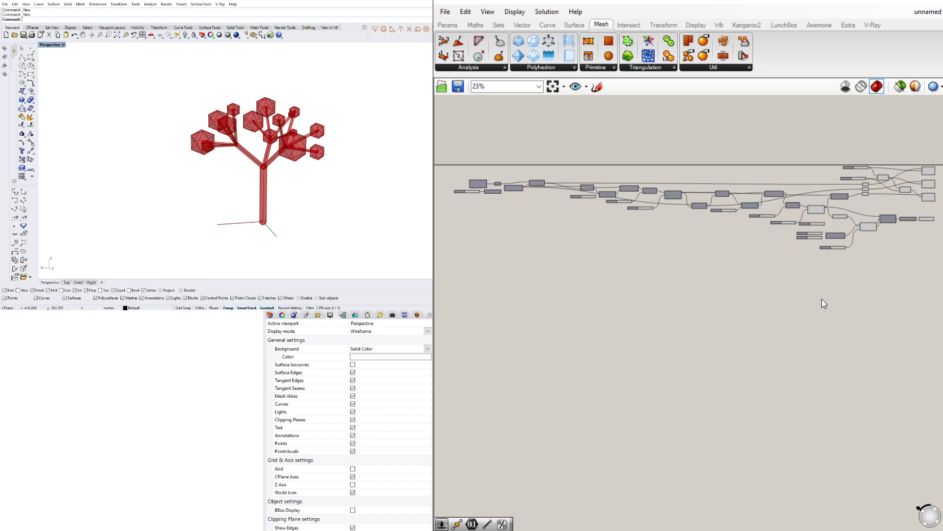